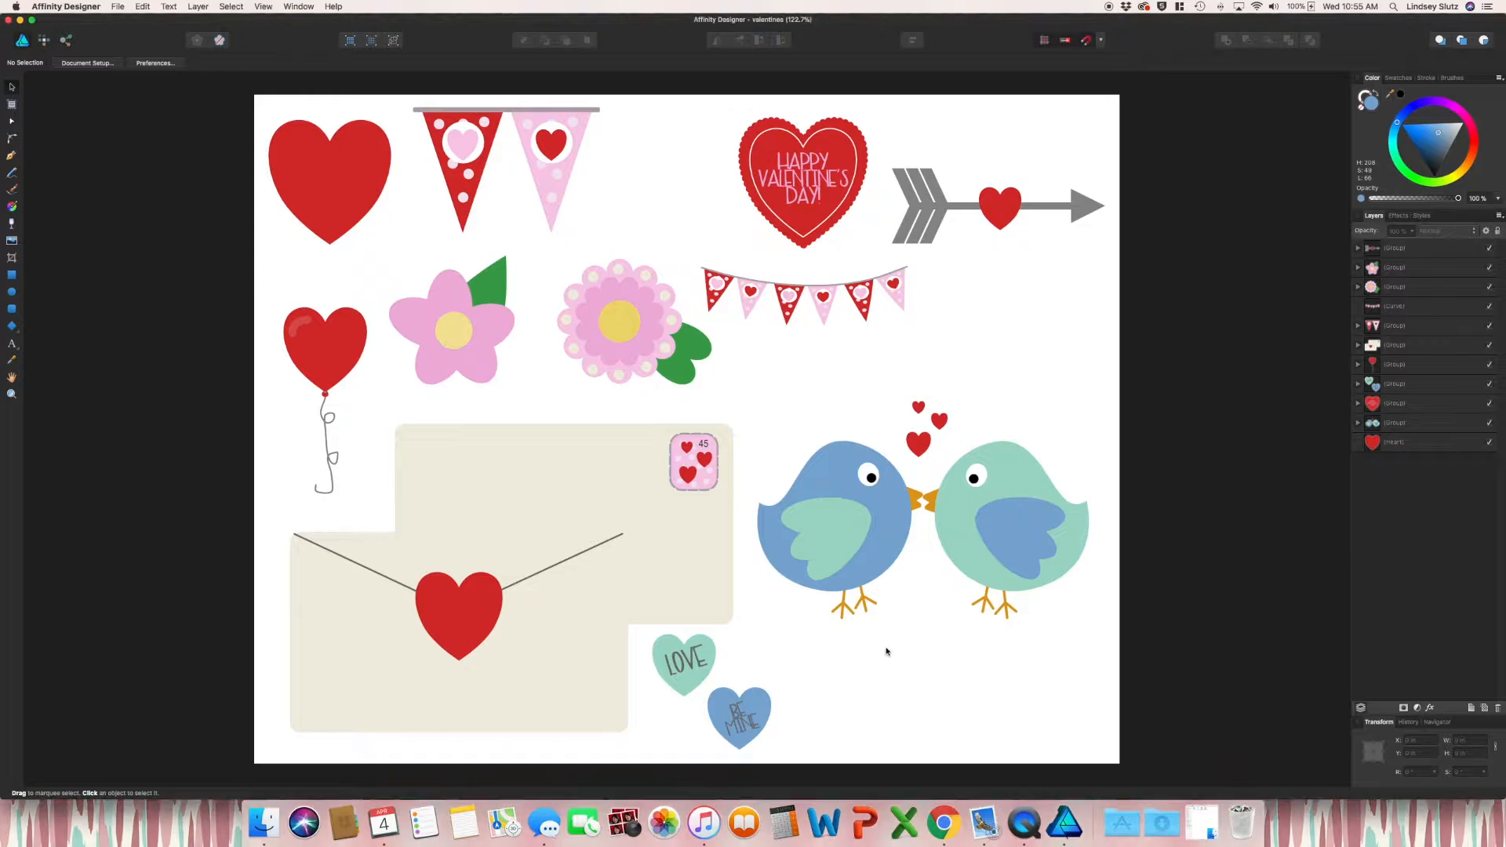
Select the lovebirds group with its little hearts in the Layers panel
left_click(861, 543)
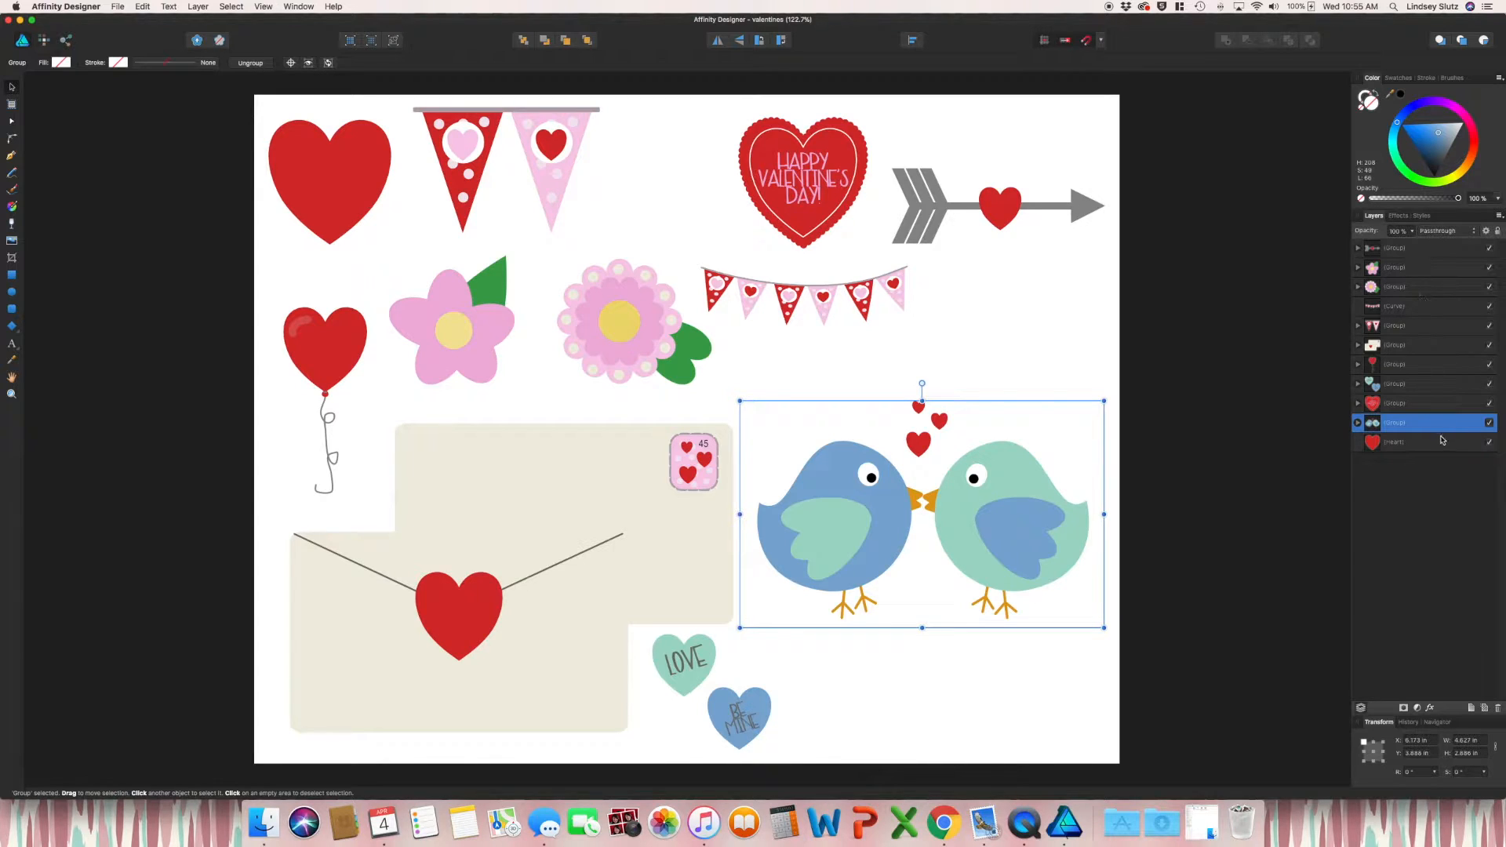
mouse_move(509, 140)
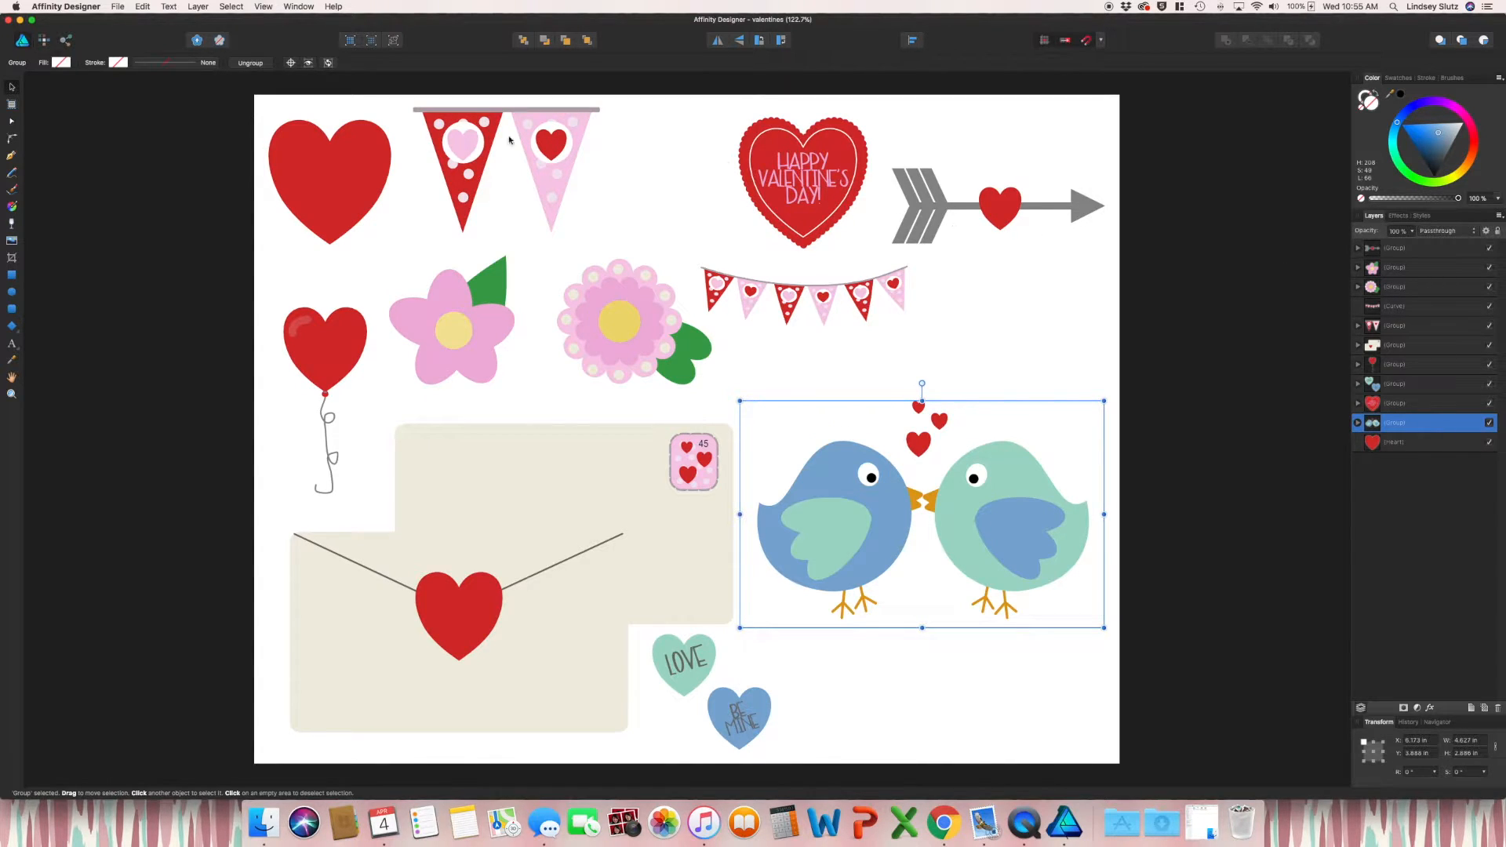
left_click(119, 7)
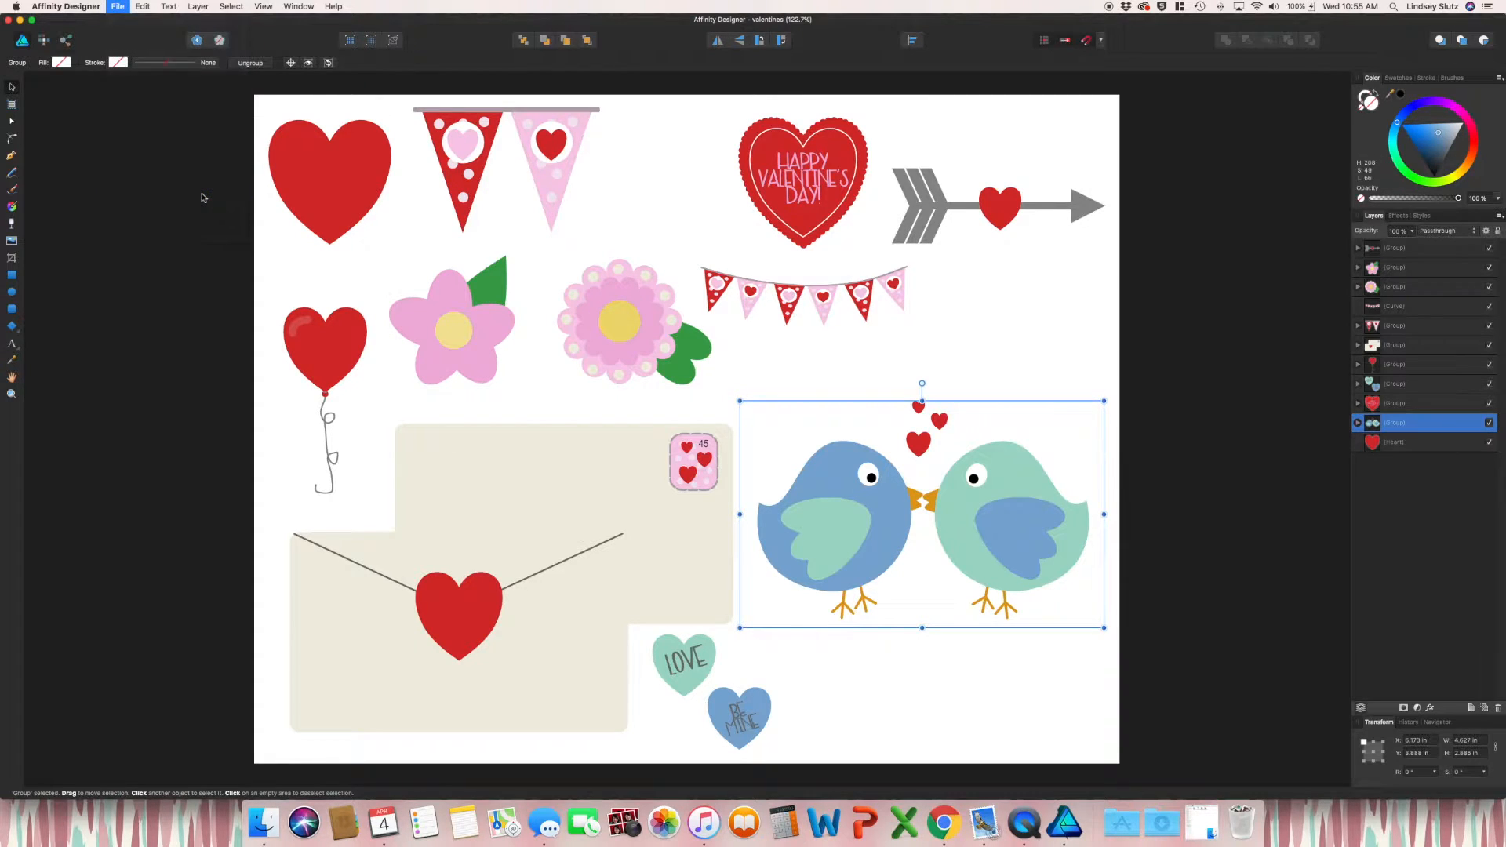
Export the lovebirds as PNG-24 with Area set to Selection without background
left_click(117, 7)
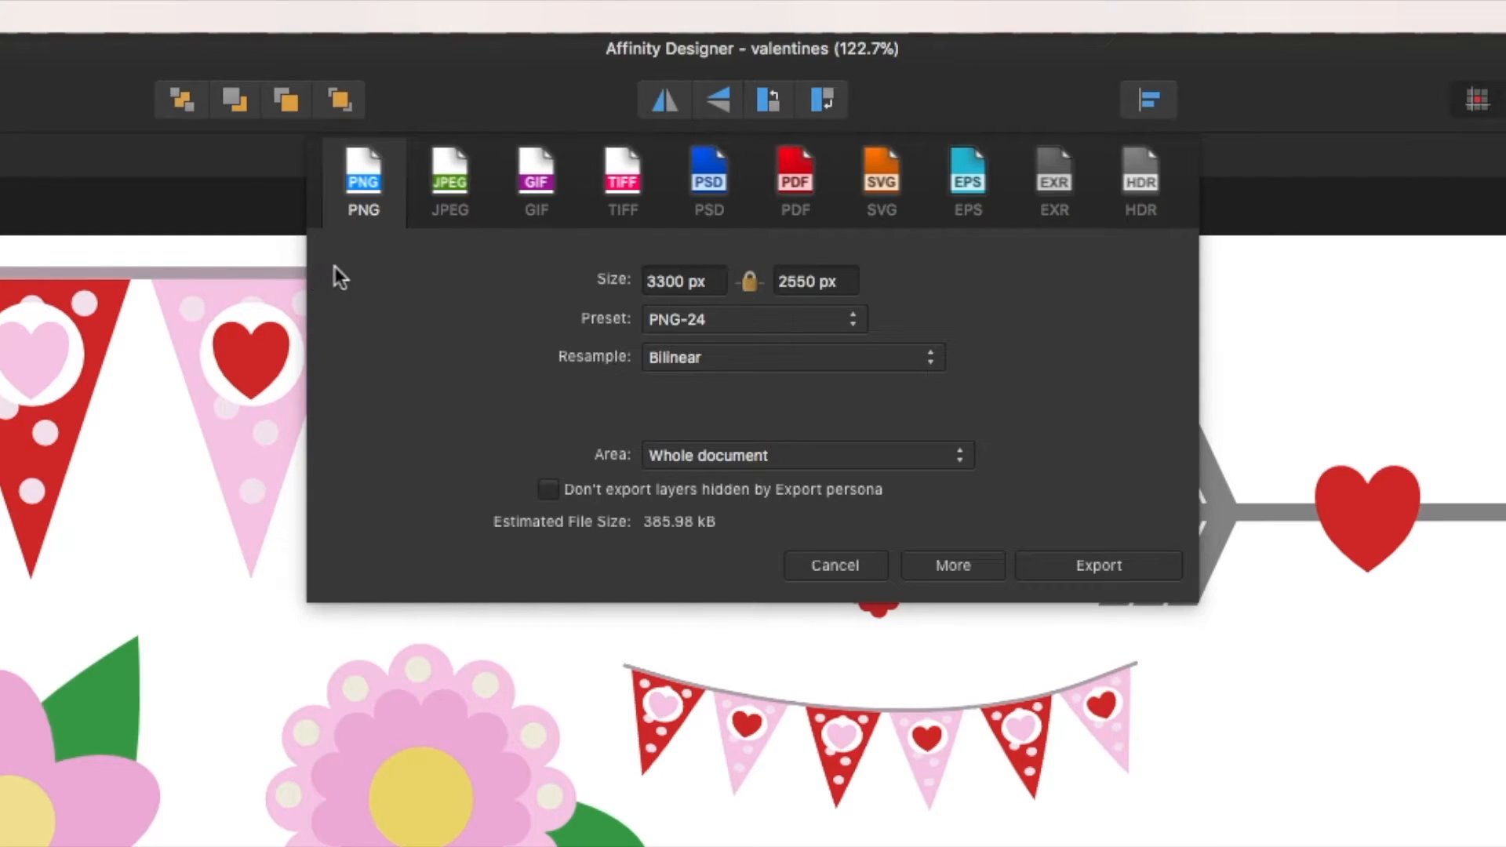
mouse_move(418, 249)
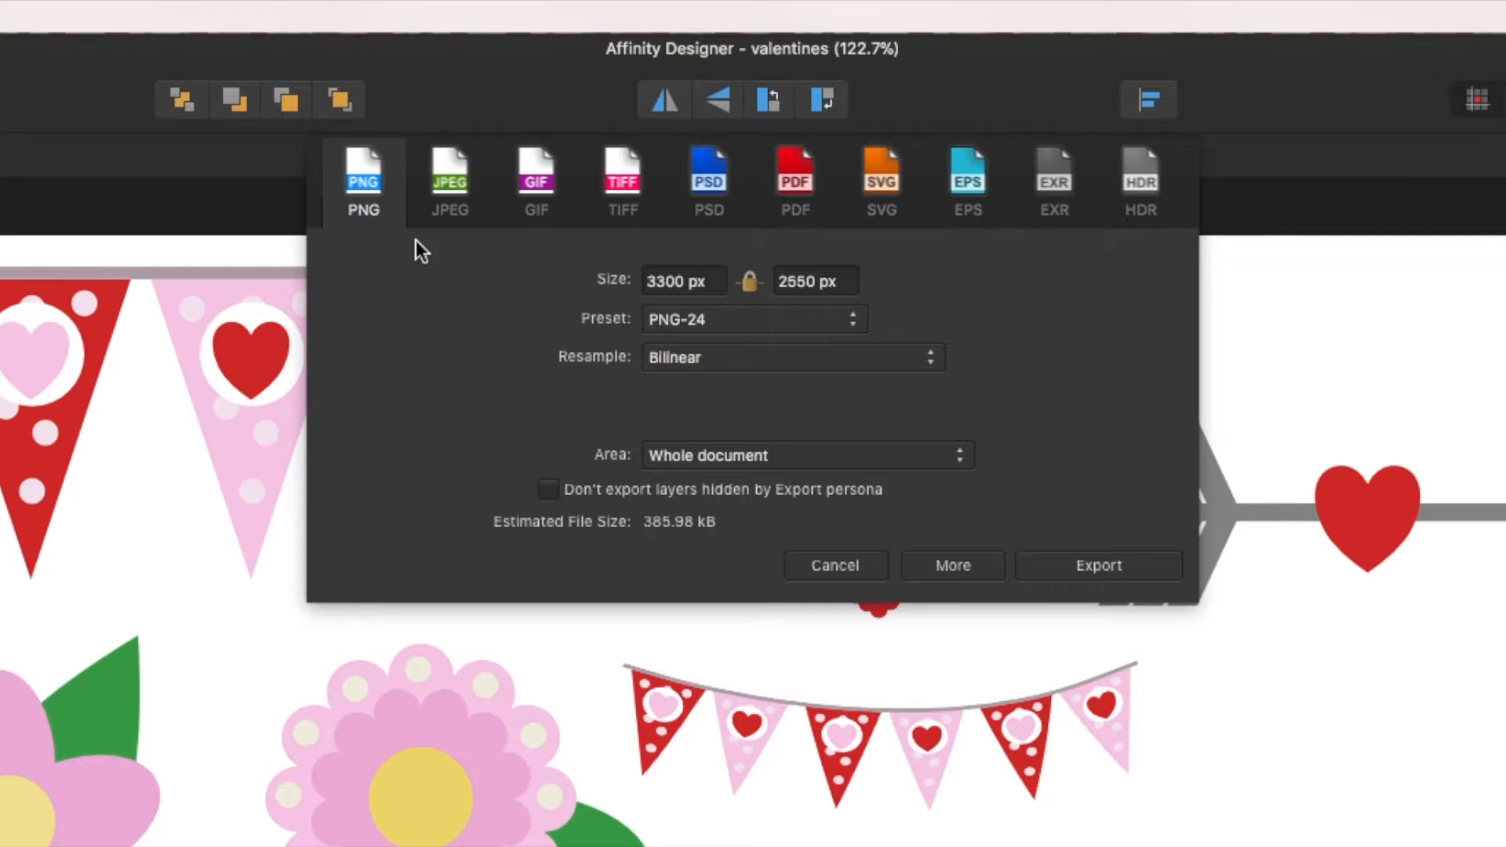
left_click(752, 319)
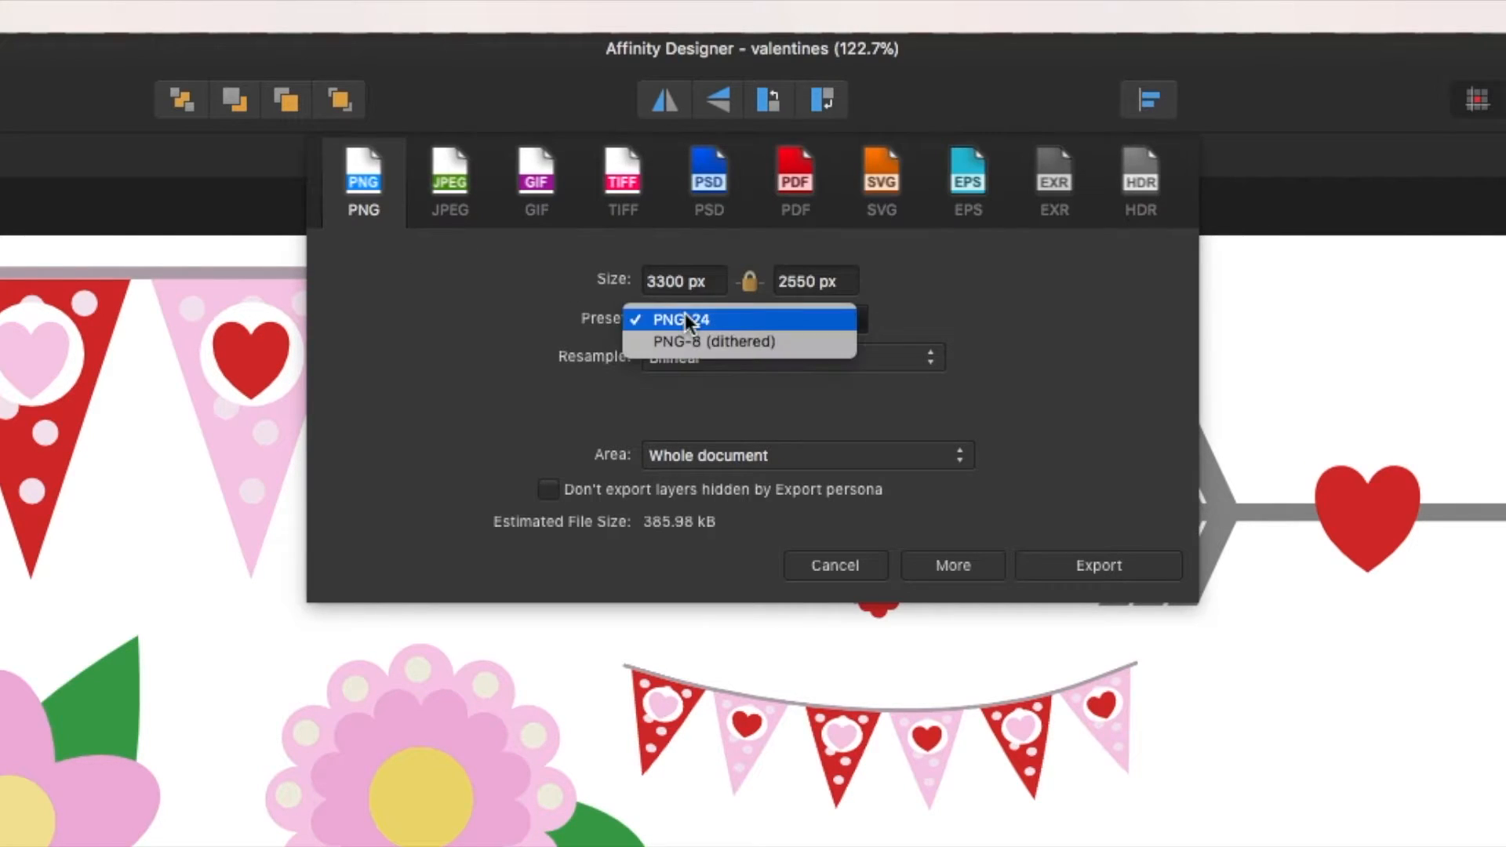
left_click(680, 320)
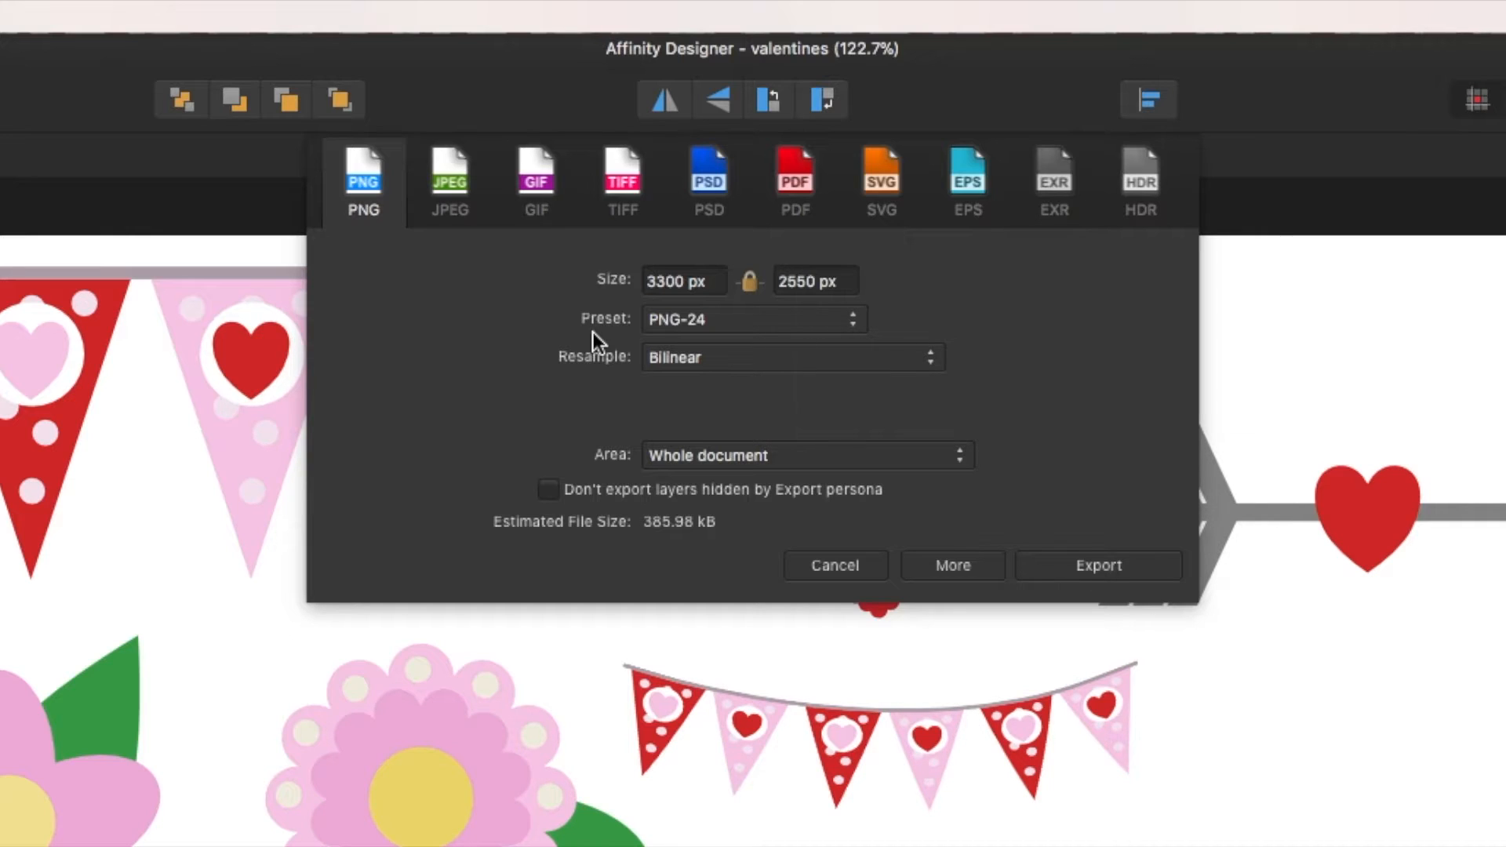
mouse_move(585, 454)
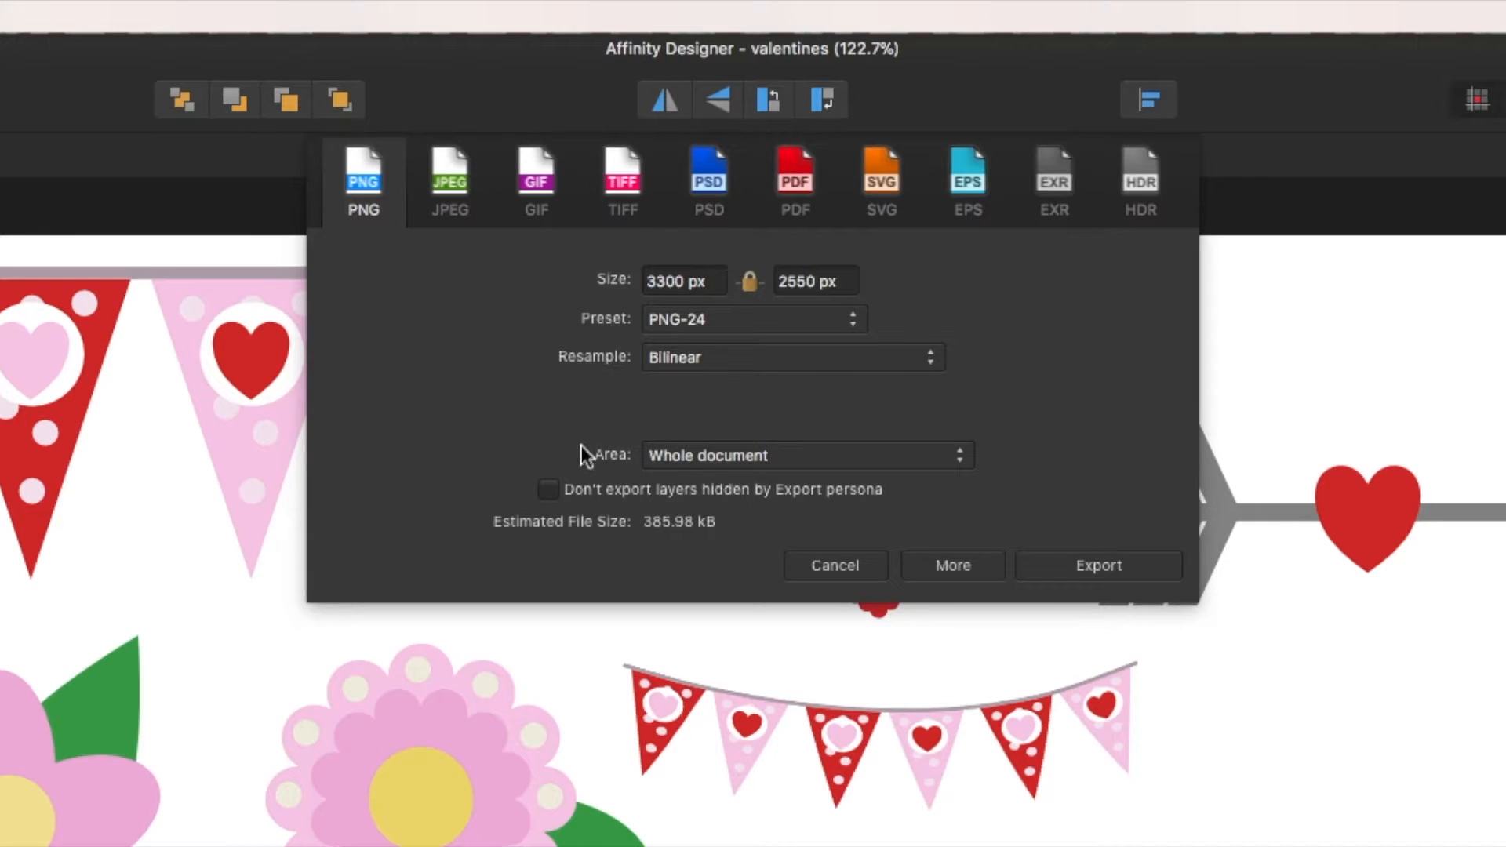
left_click(805, 454)
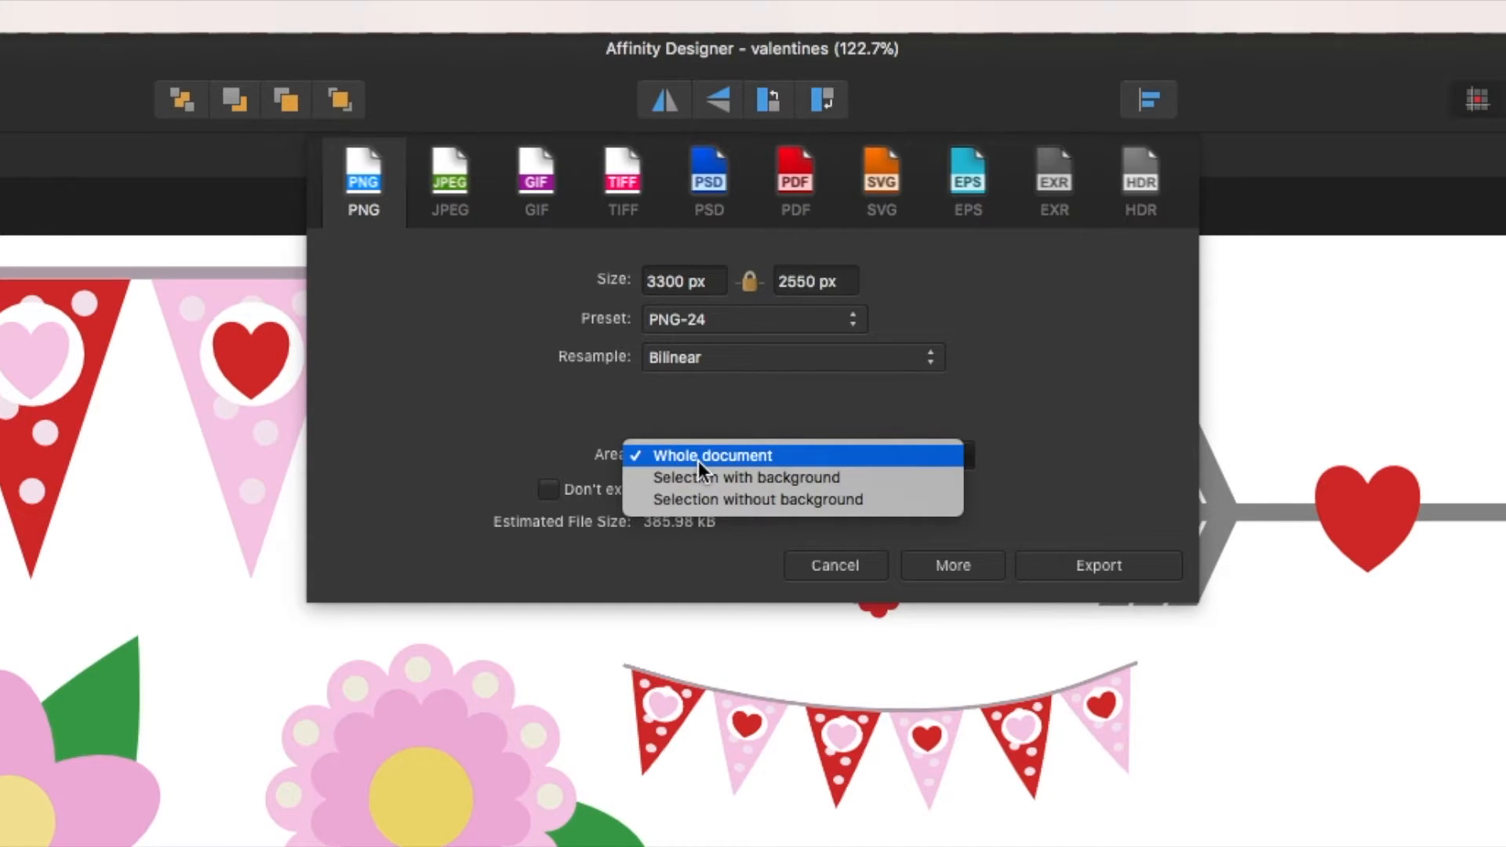
mouse_move(746, 478)
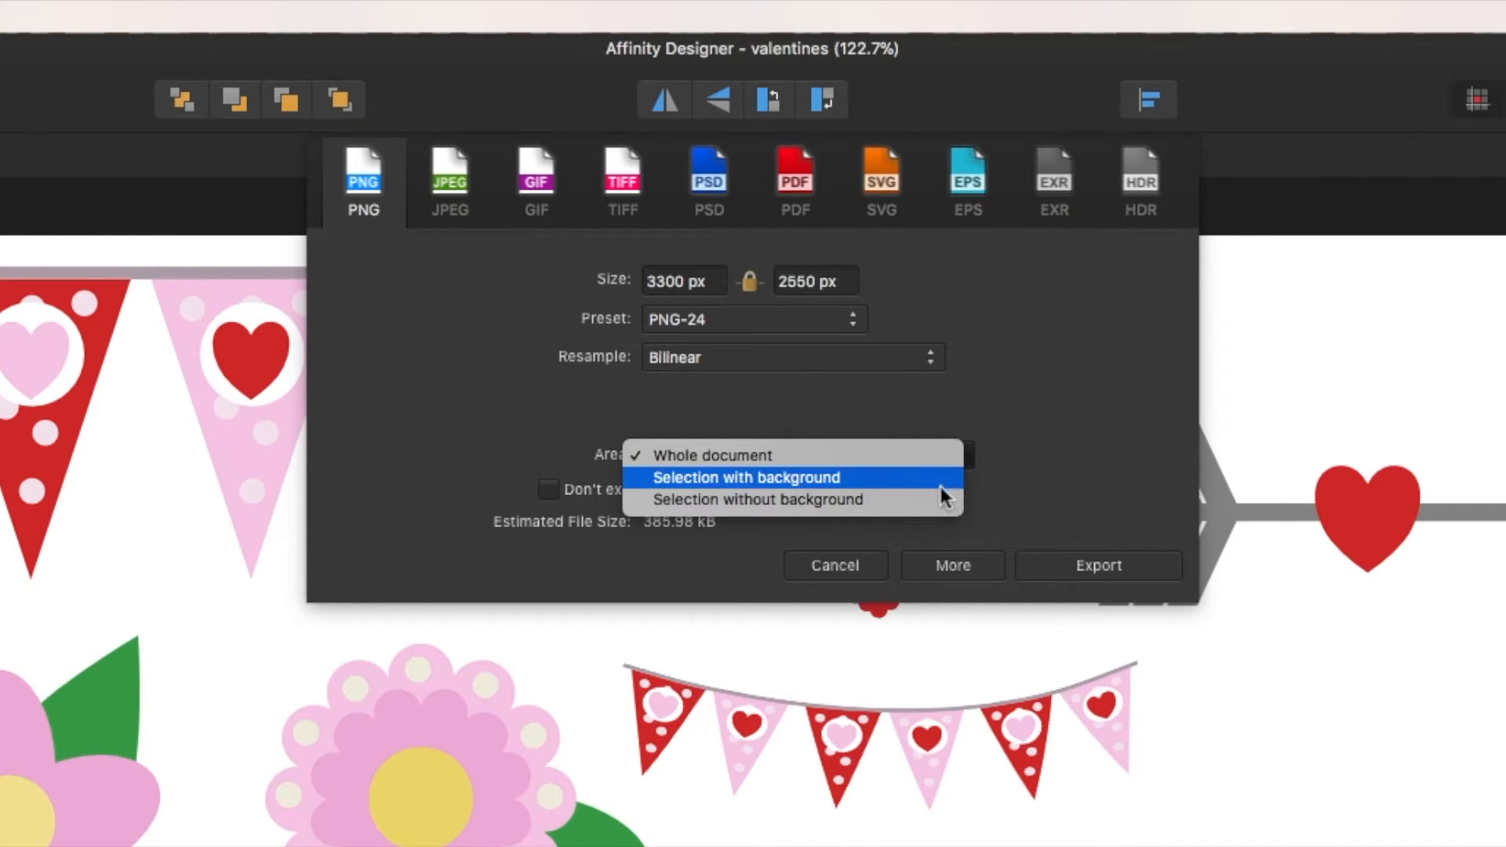
mouse_move(946, 500)
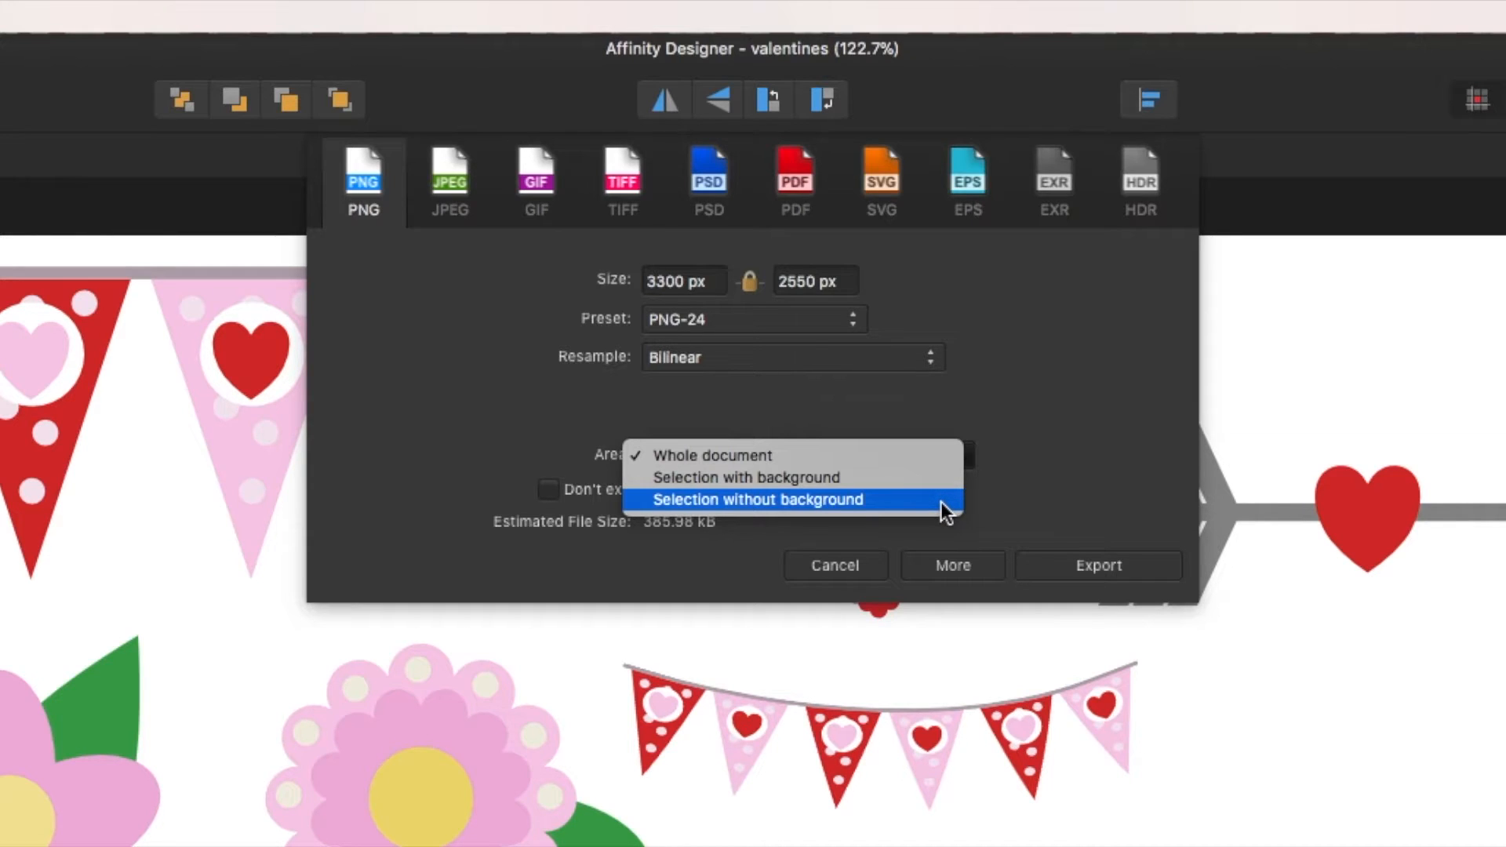
left_click(757, 499)
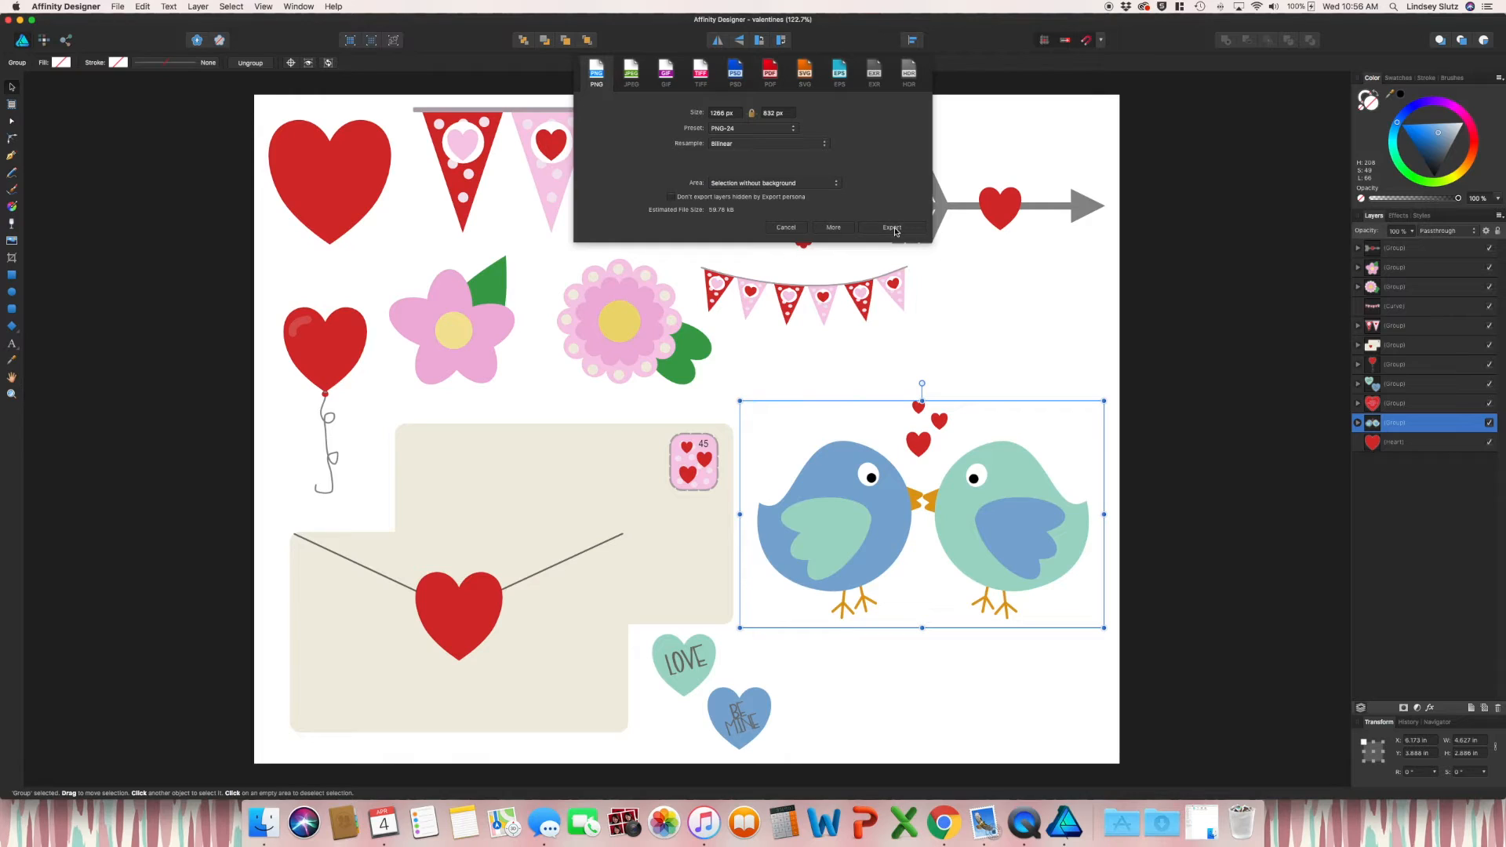
left_click(890, 228)
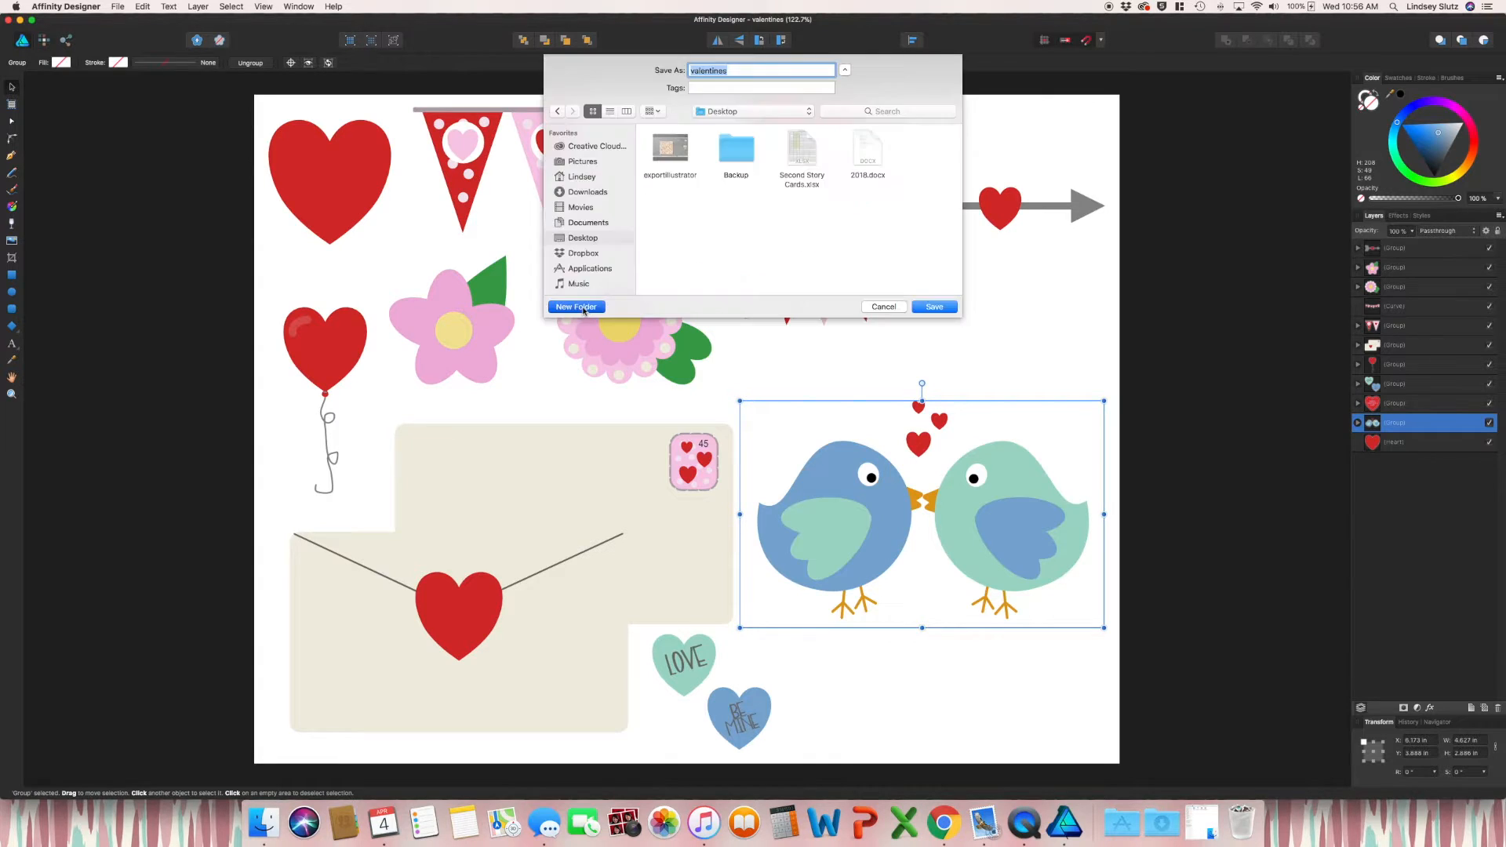
Save the lovebirds into a new clipart folder, then select the Happy Valentine's Day heart
left_click(575, 306)
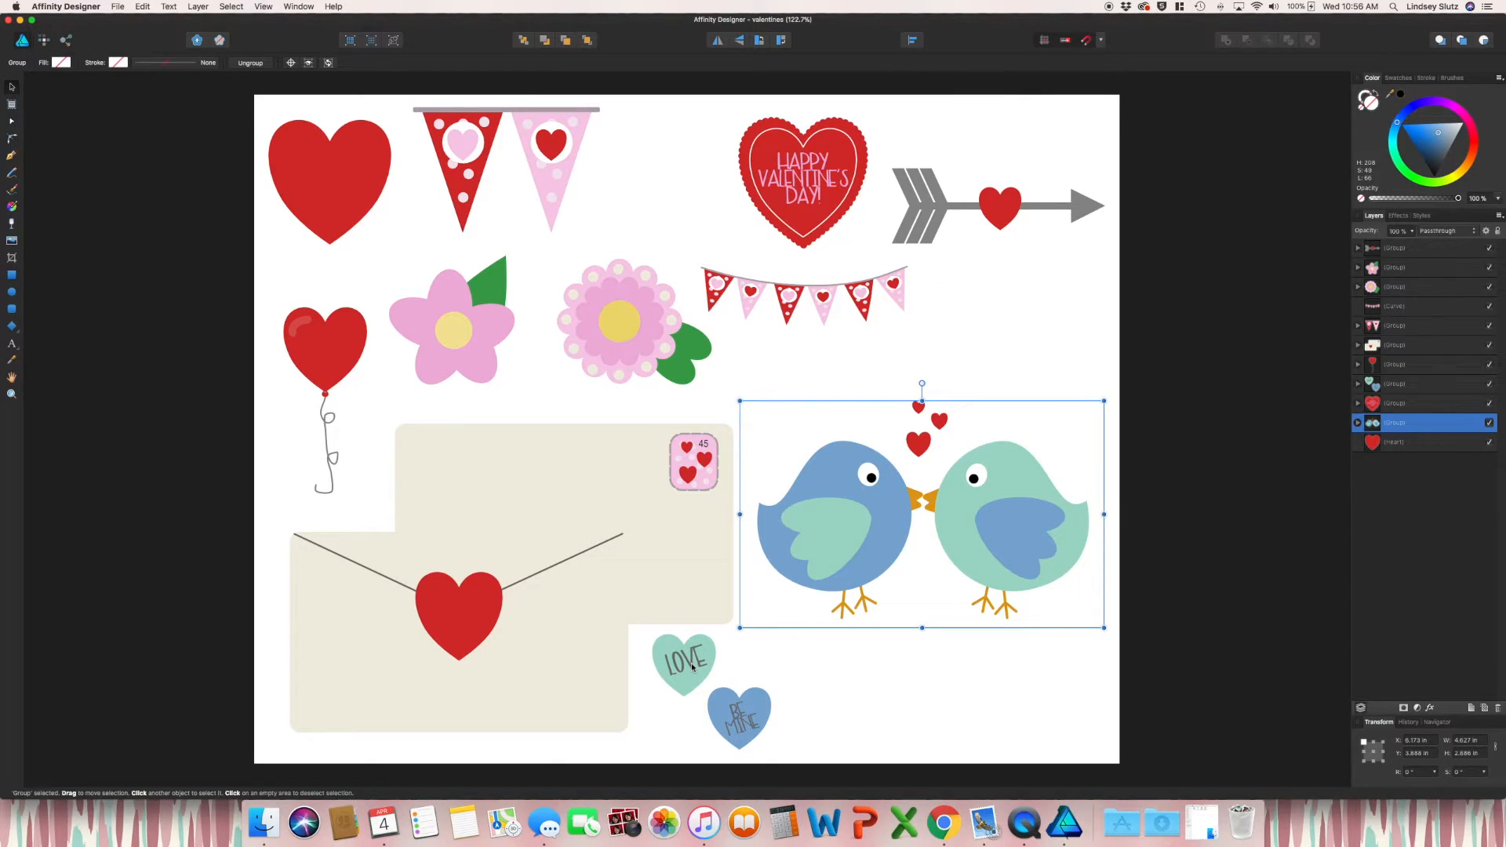
left_click(629, 322)
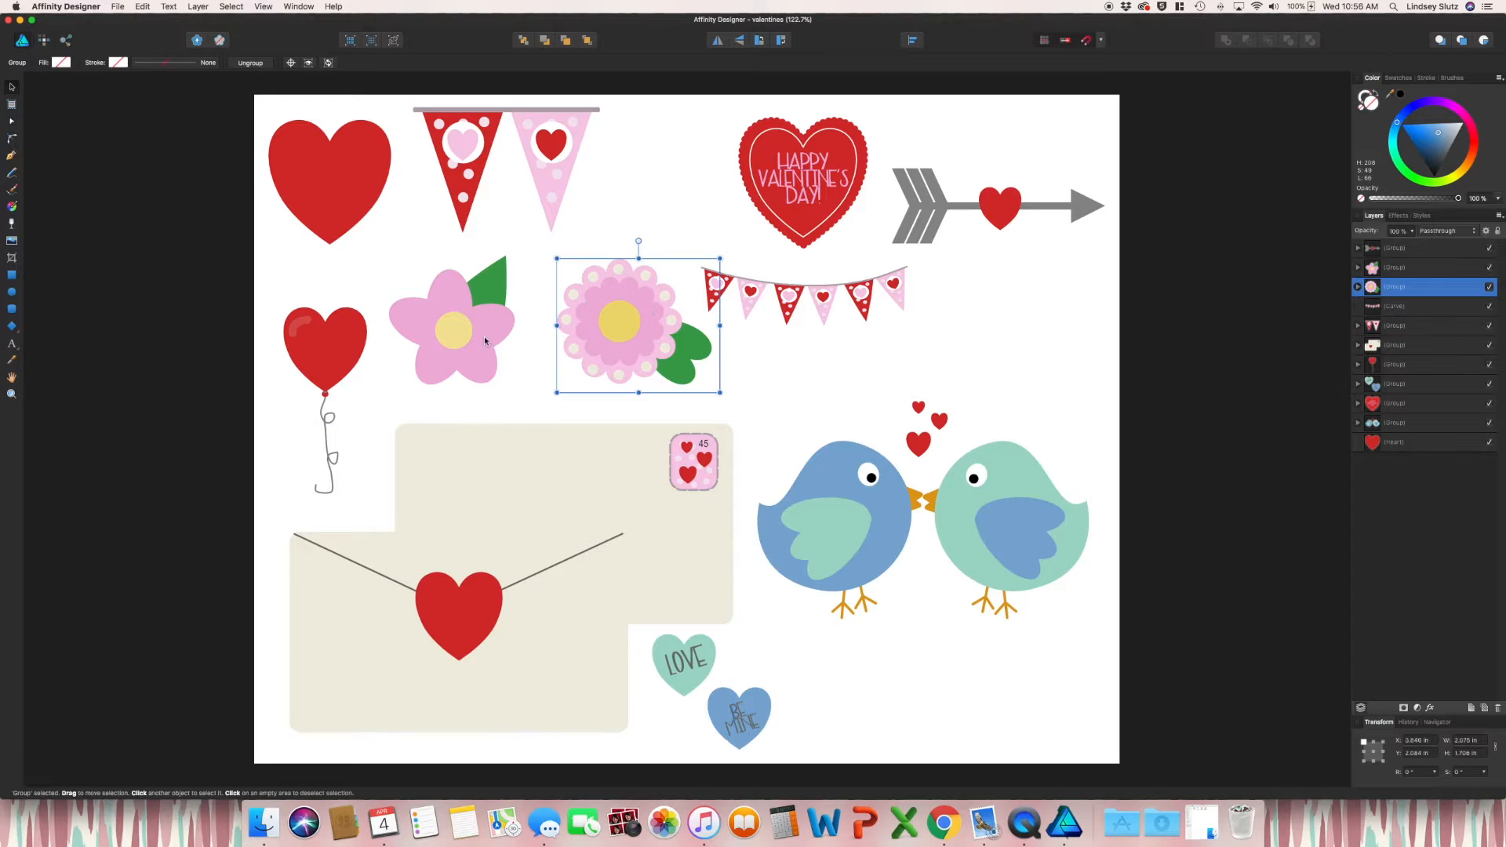
left_click(329, 178)
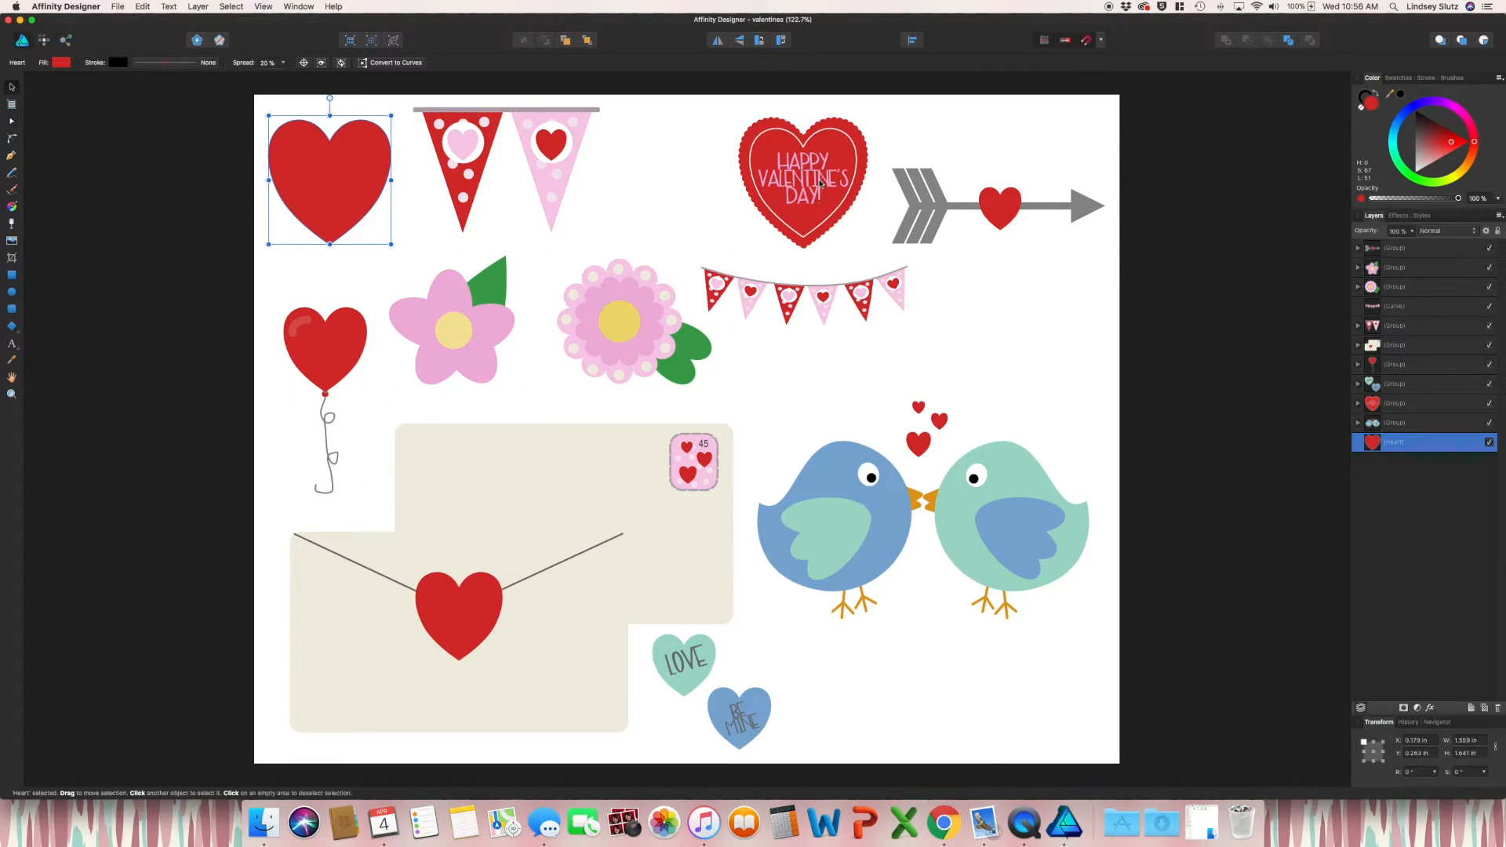
left_click(804, 180)
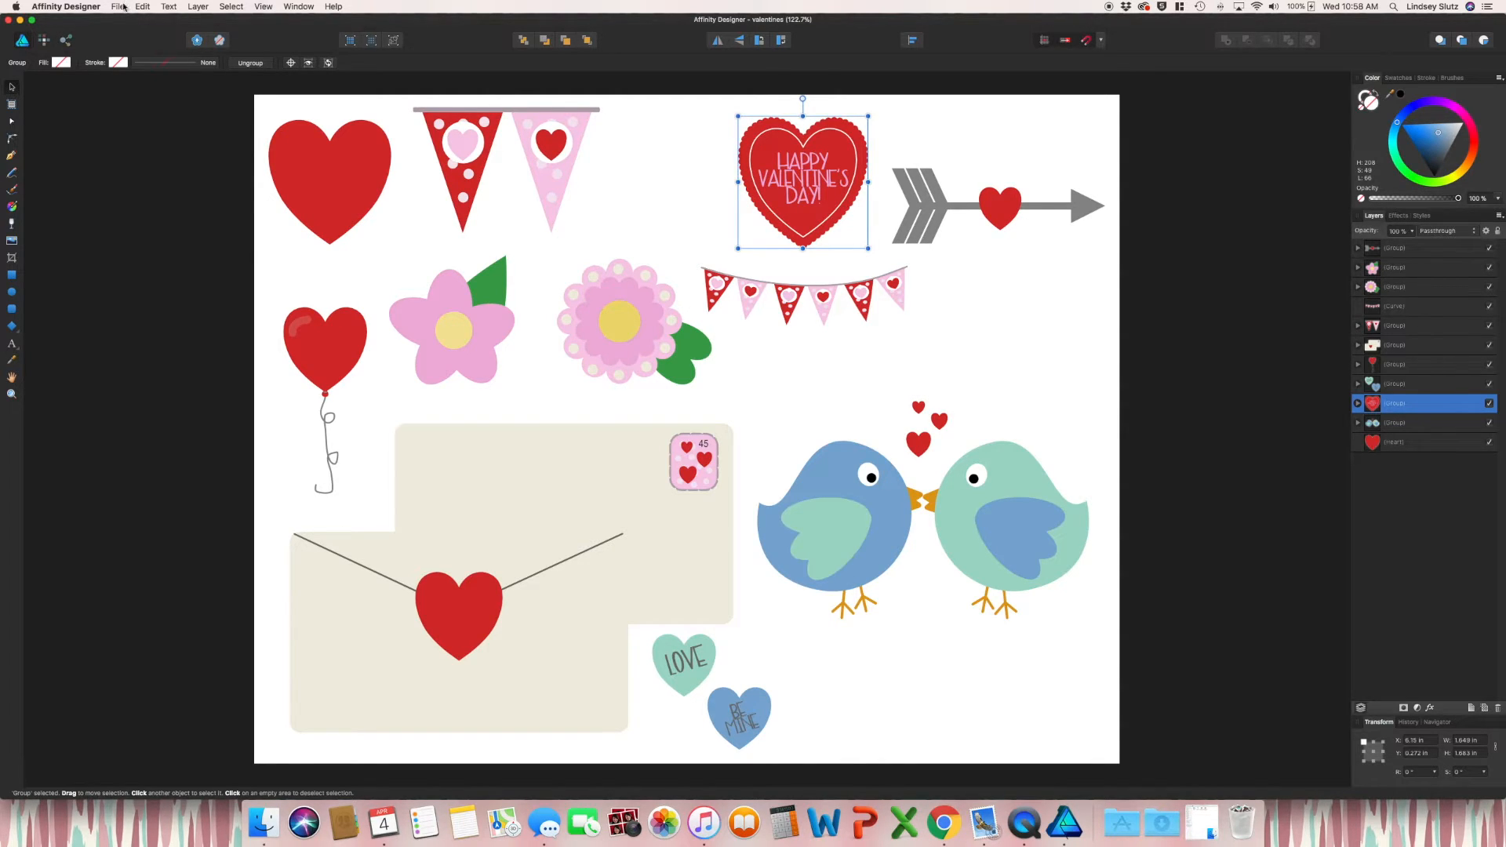
Export the Valentine heart as PNG, selection without background, at 2000 px wide
left_click(117, 7)
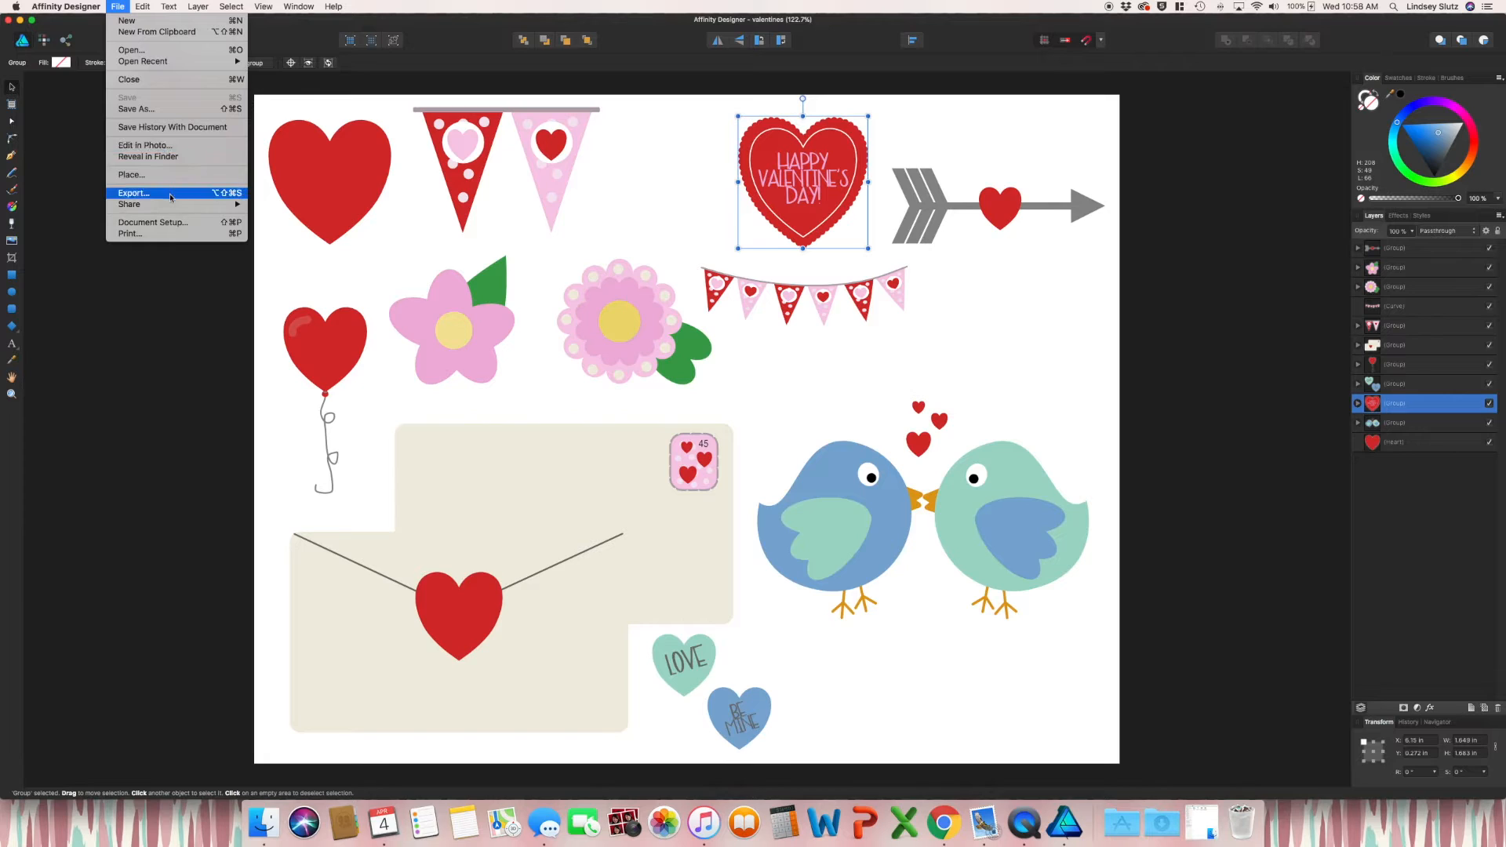
left_click(132, 193)
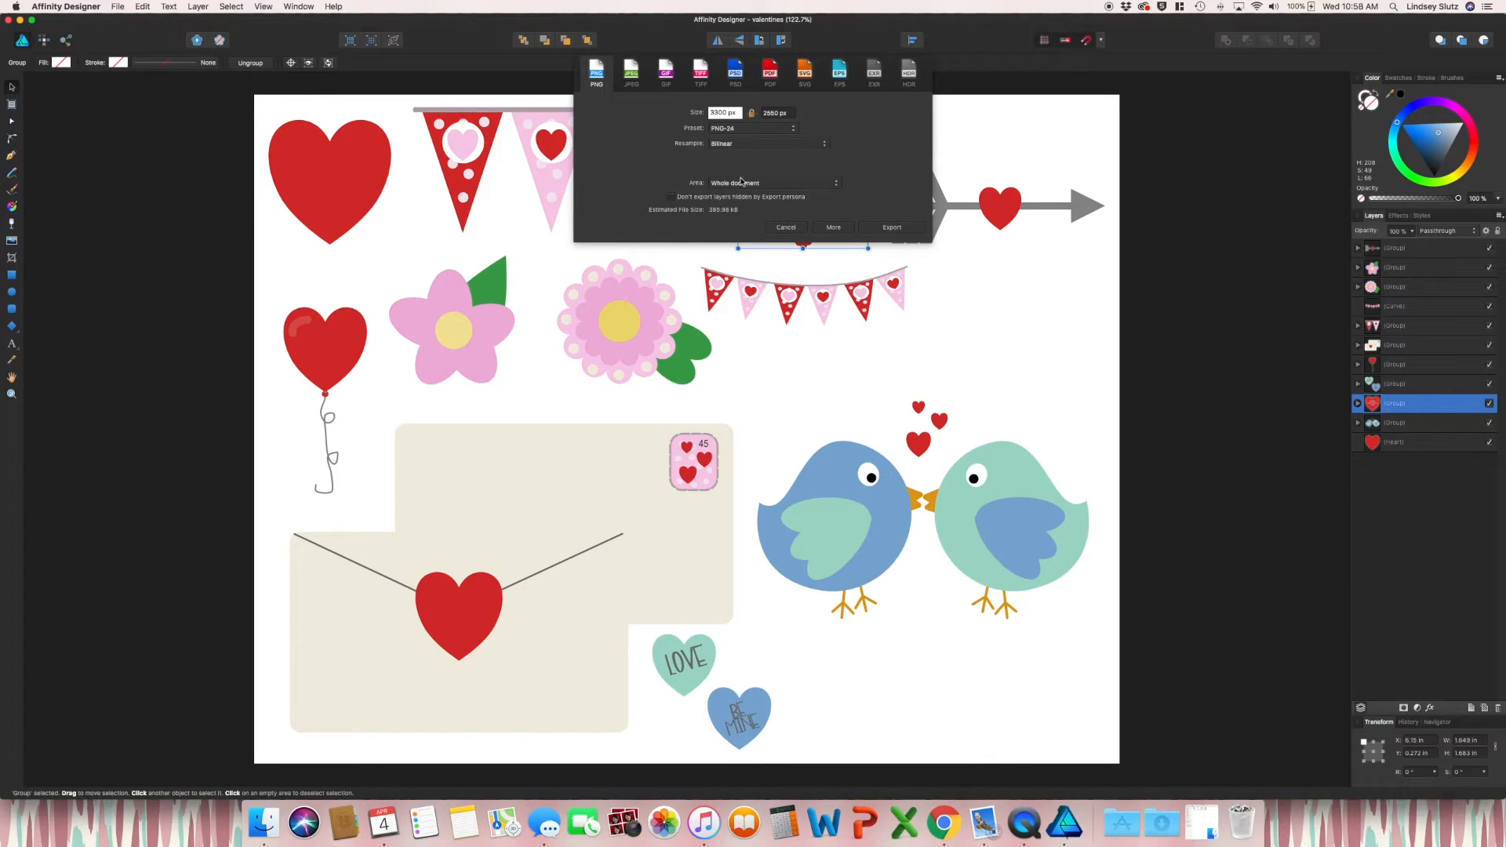
left_click(735, 183)
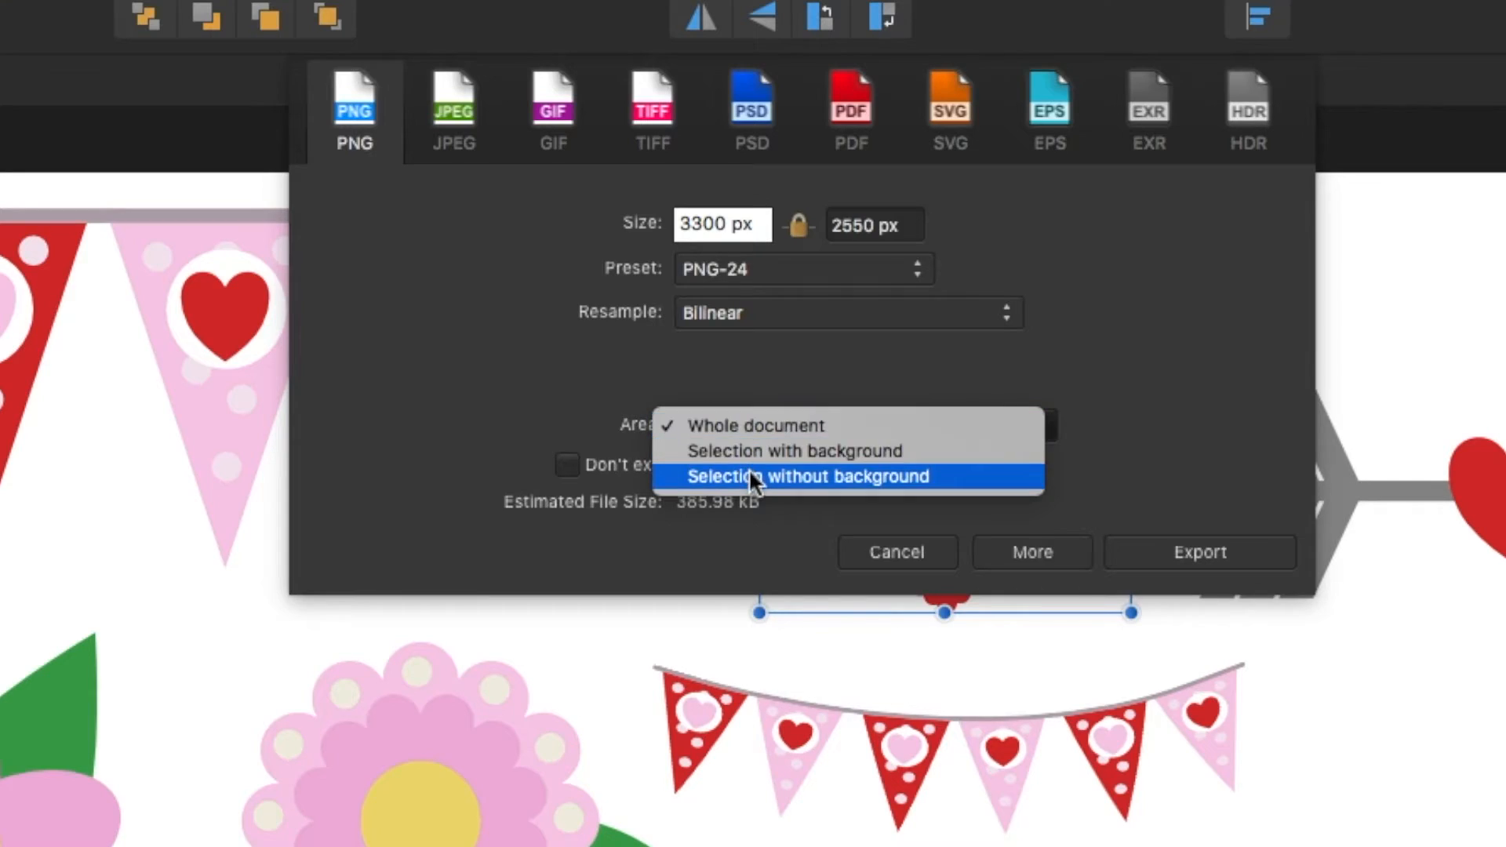
left_click(808, 476)
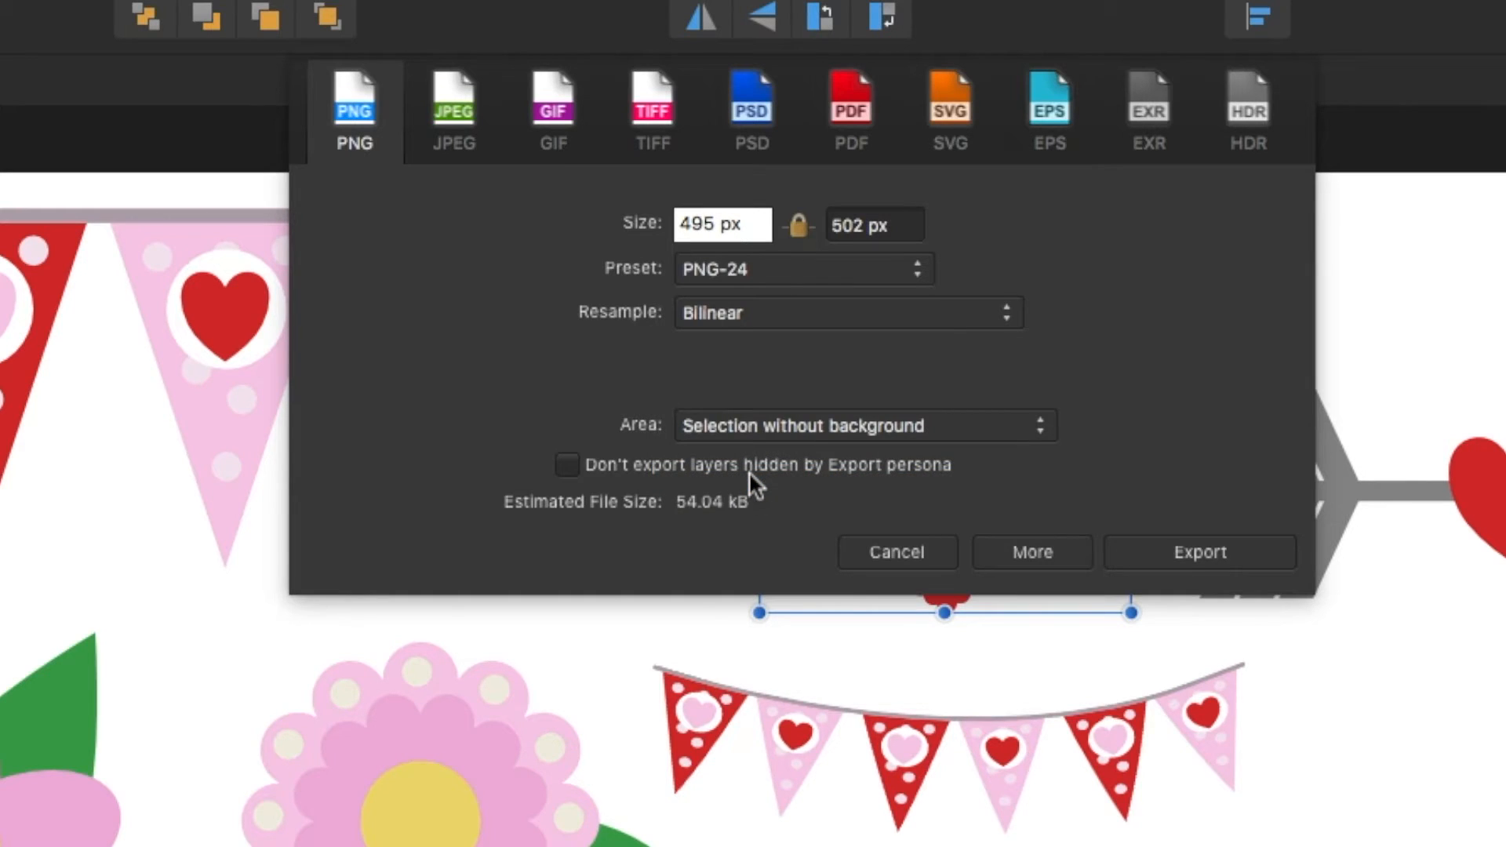
left_click(722, 223)
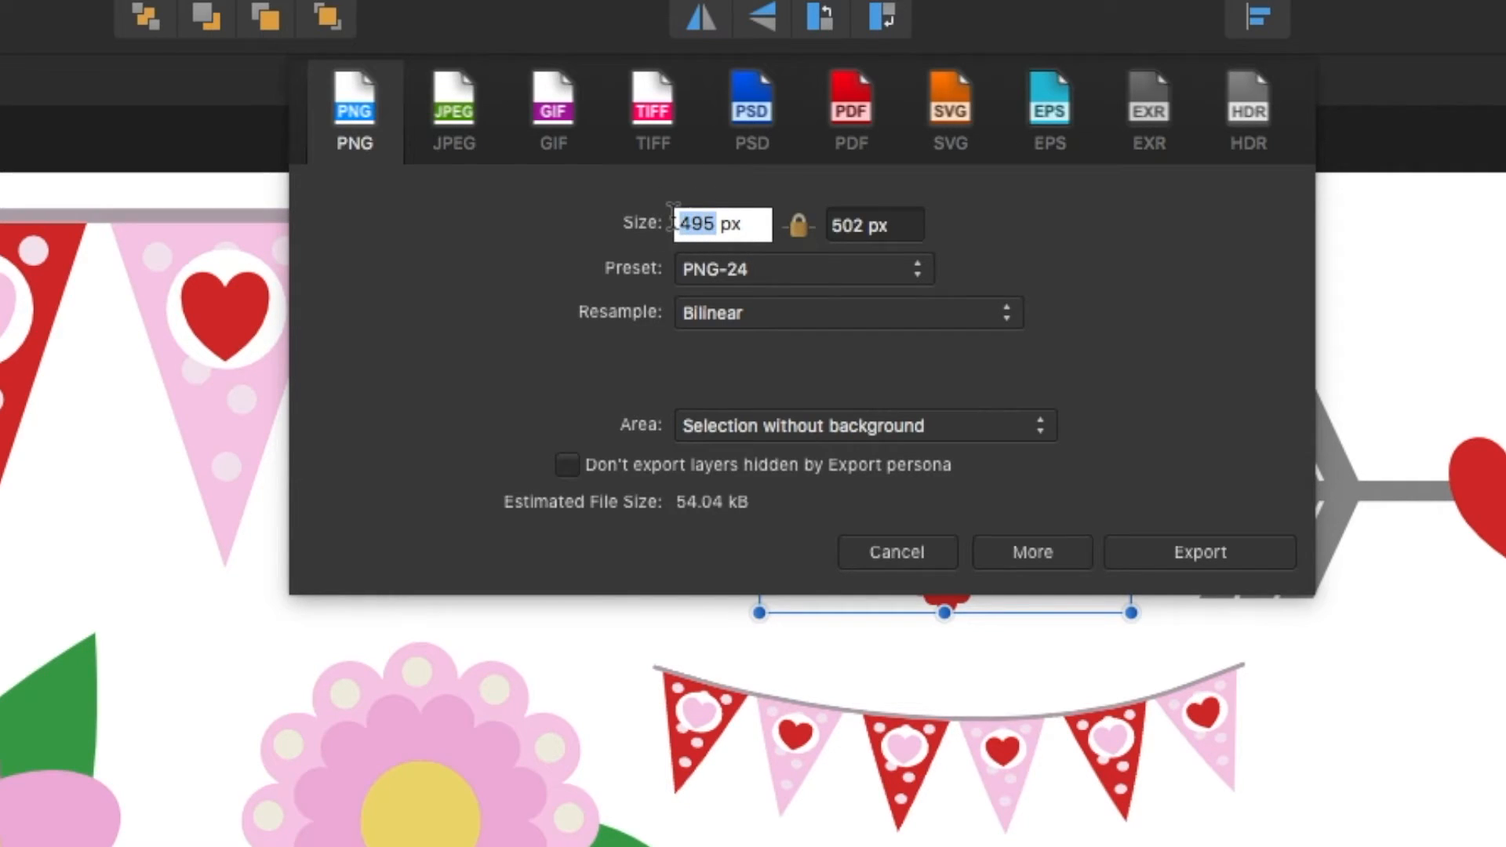
type("2000")
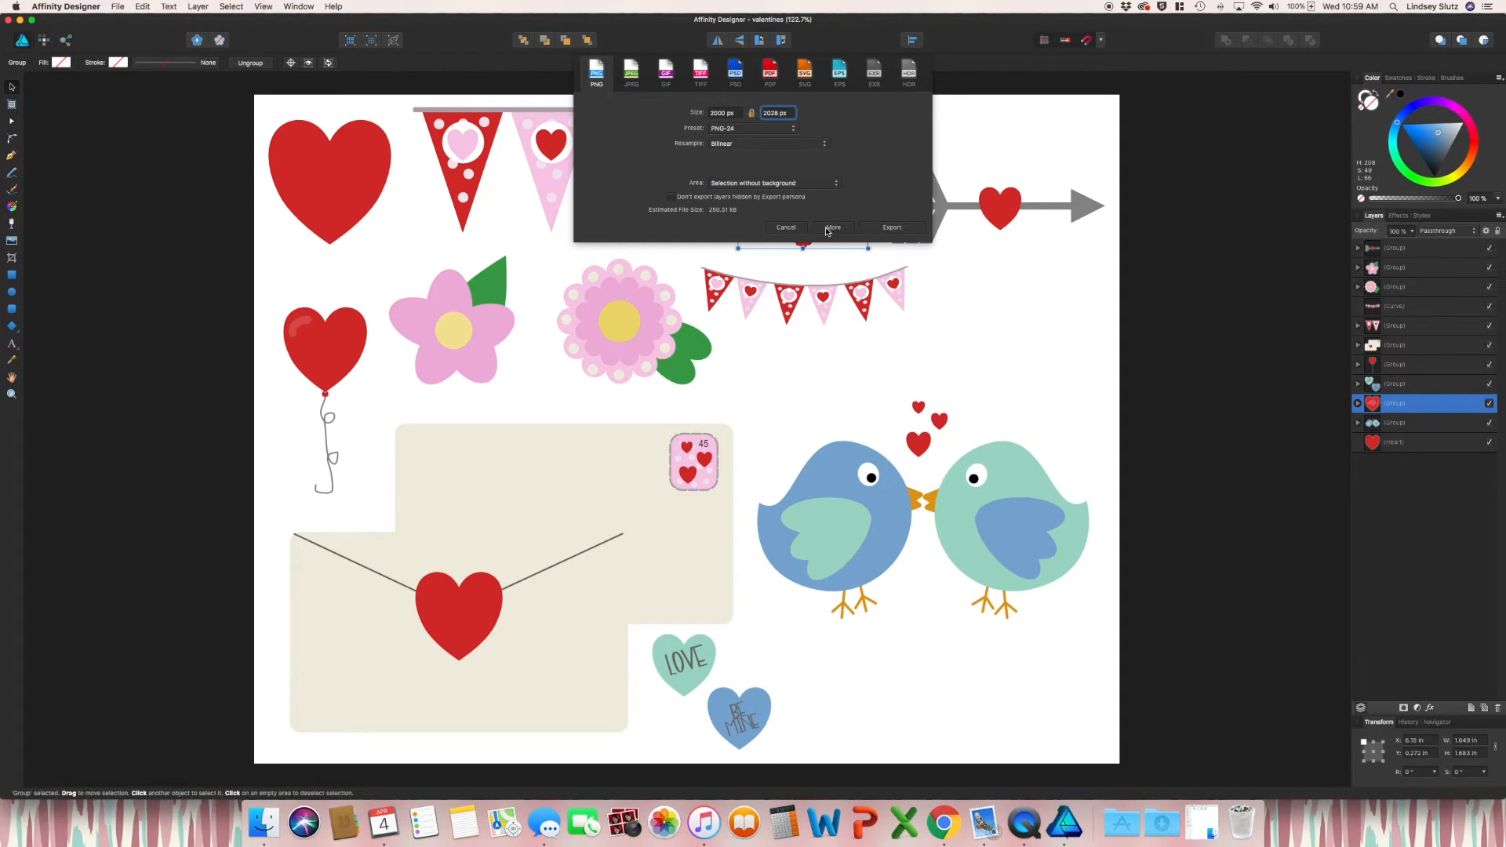
left_click(786, 227)
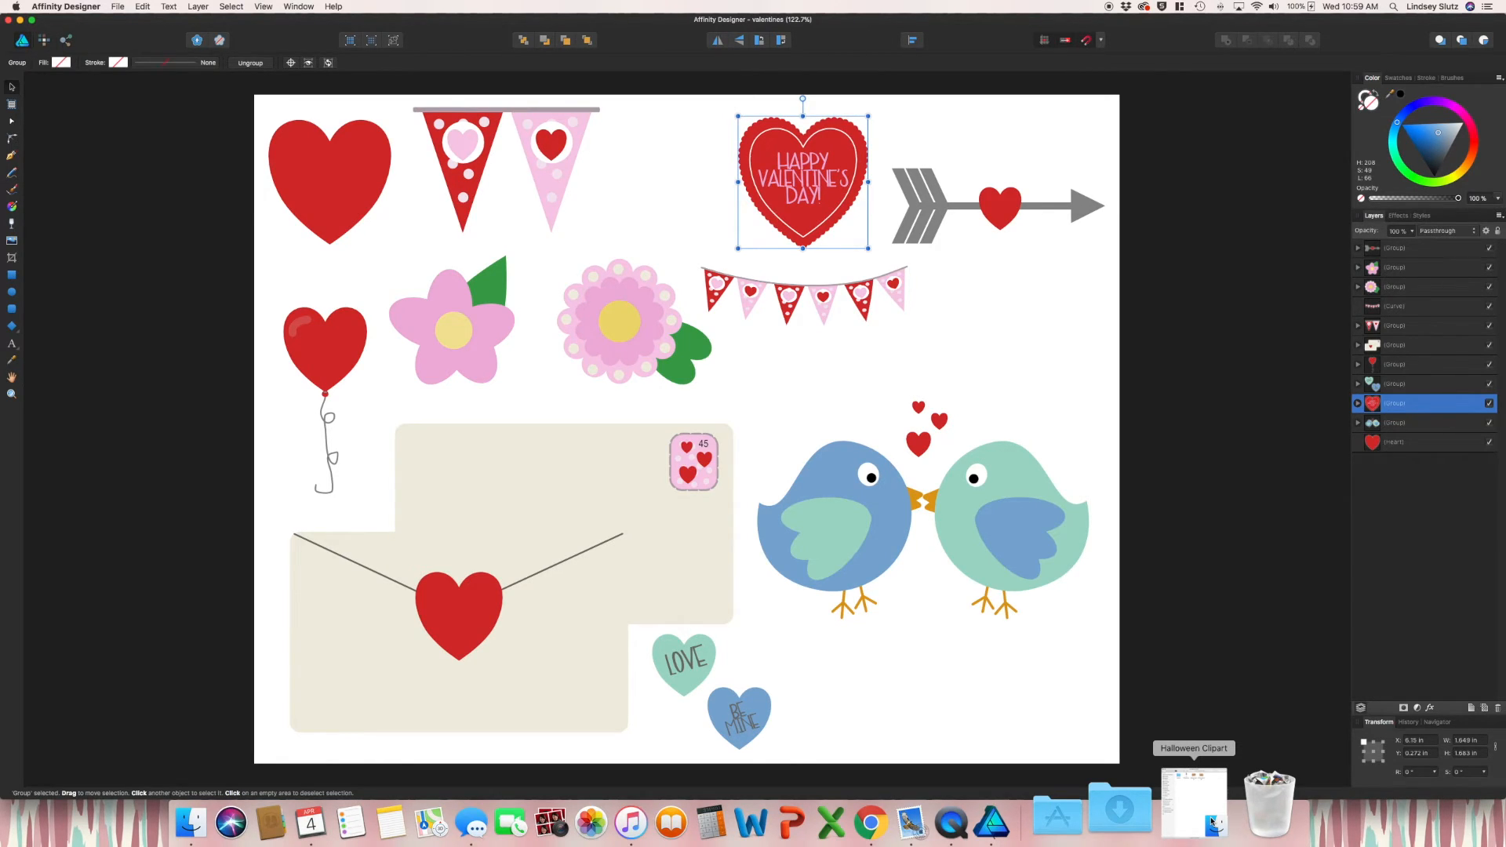
Open the Halloween Clipart folder and preview halloweenclipart.jpg and halloweenclipart2.jpg
left_click(1193, 805)
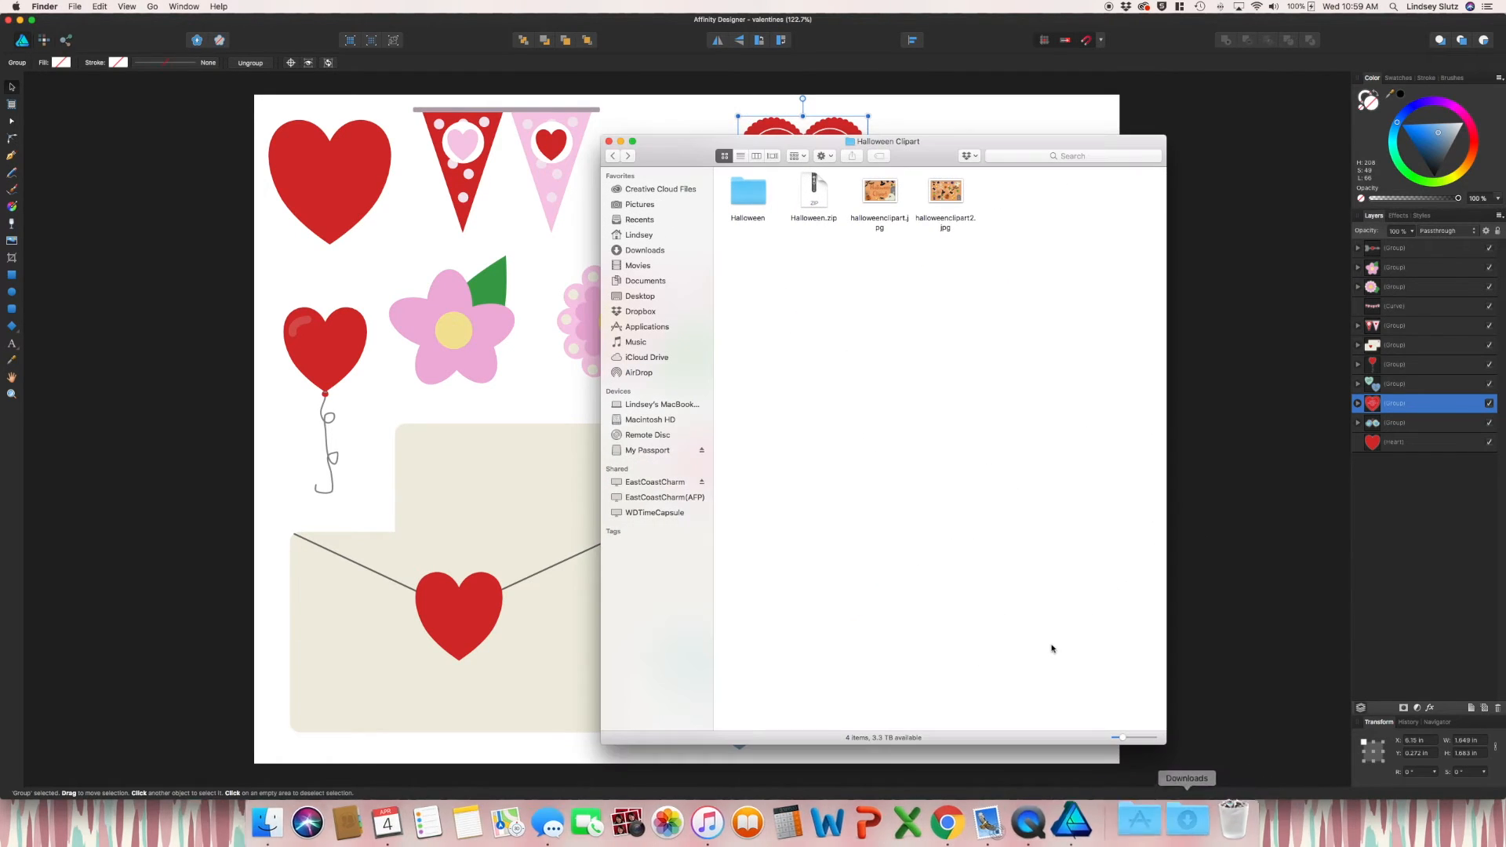
mouse_move(924, 290)
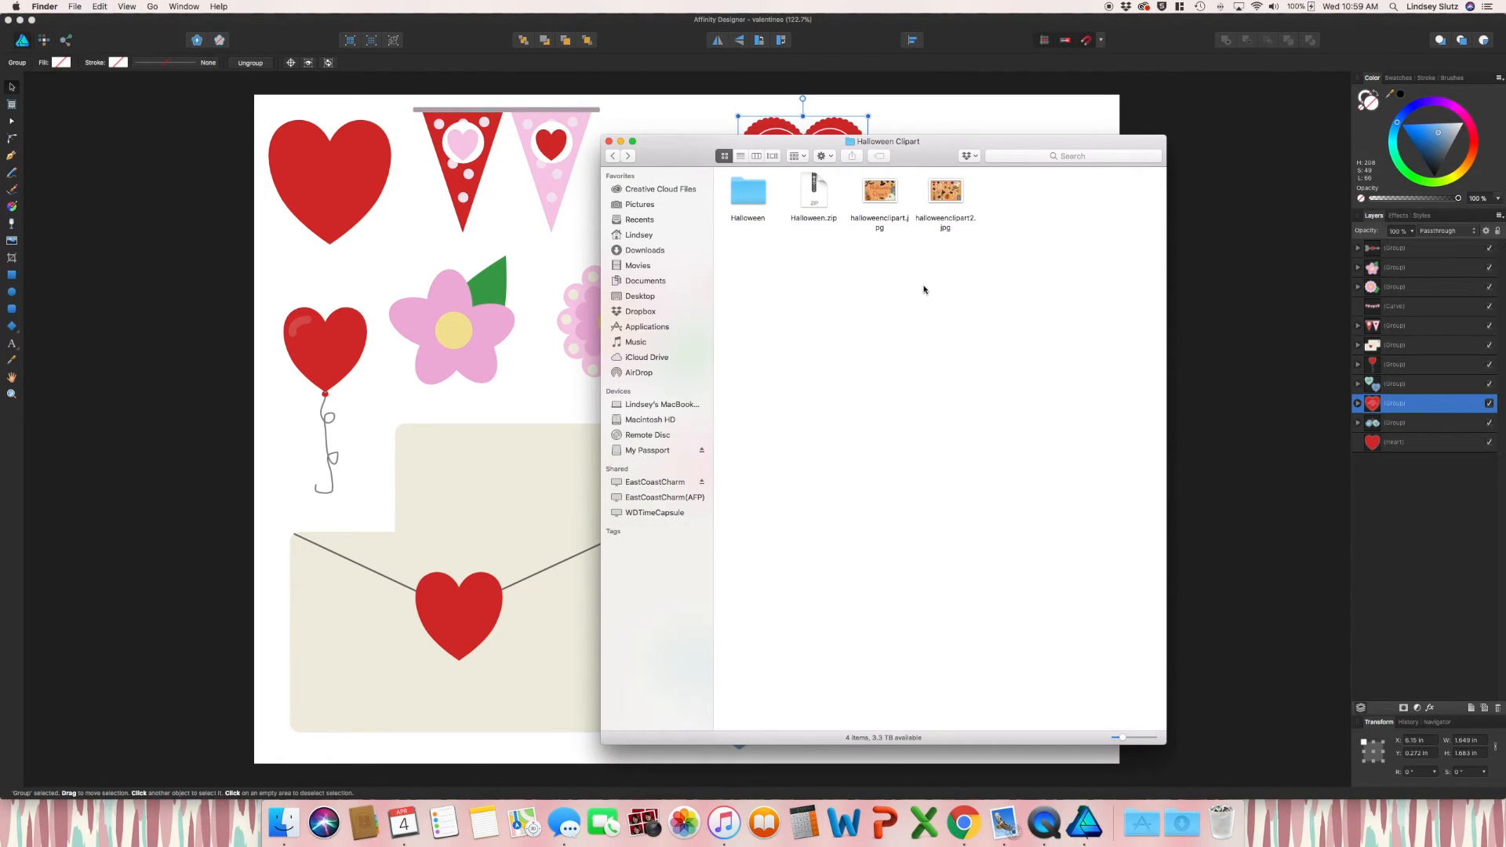
mouse_move(862, 232)
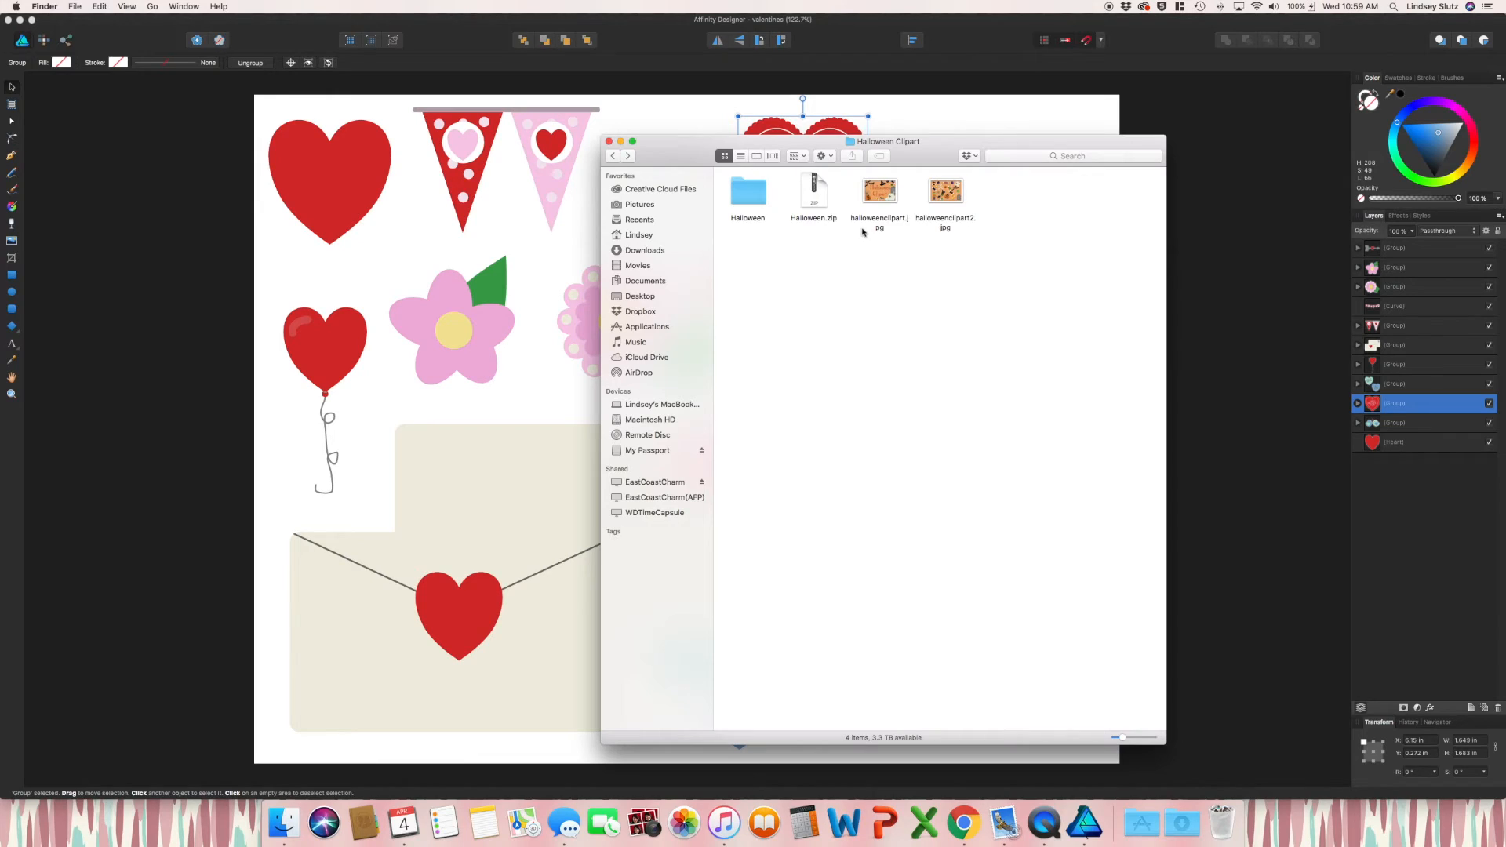
mouse_move(915, 200)
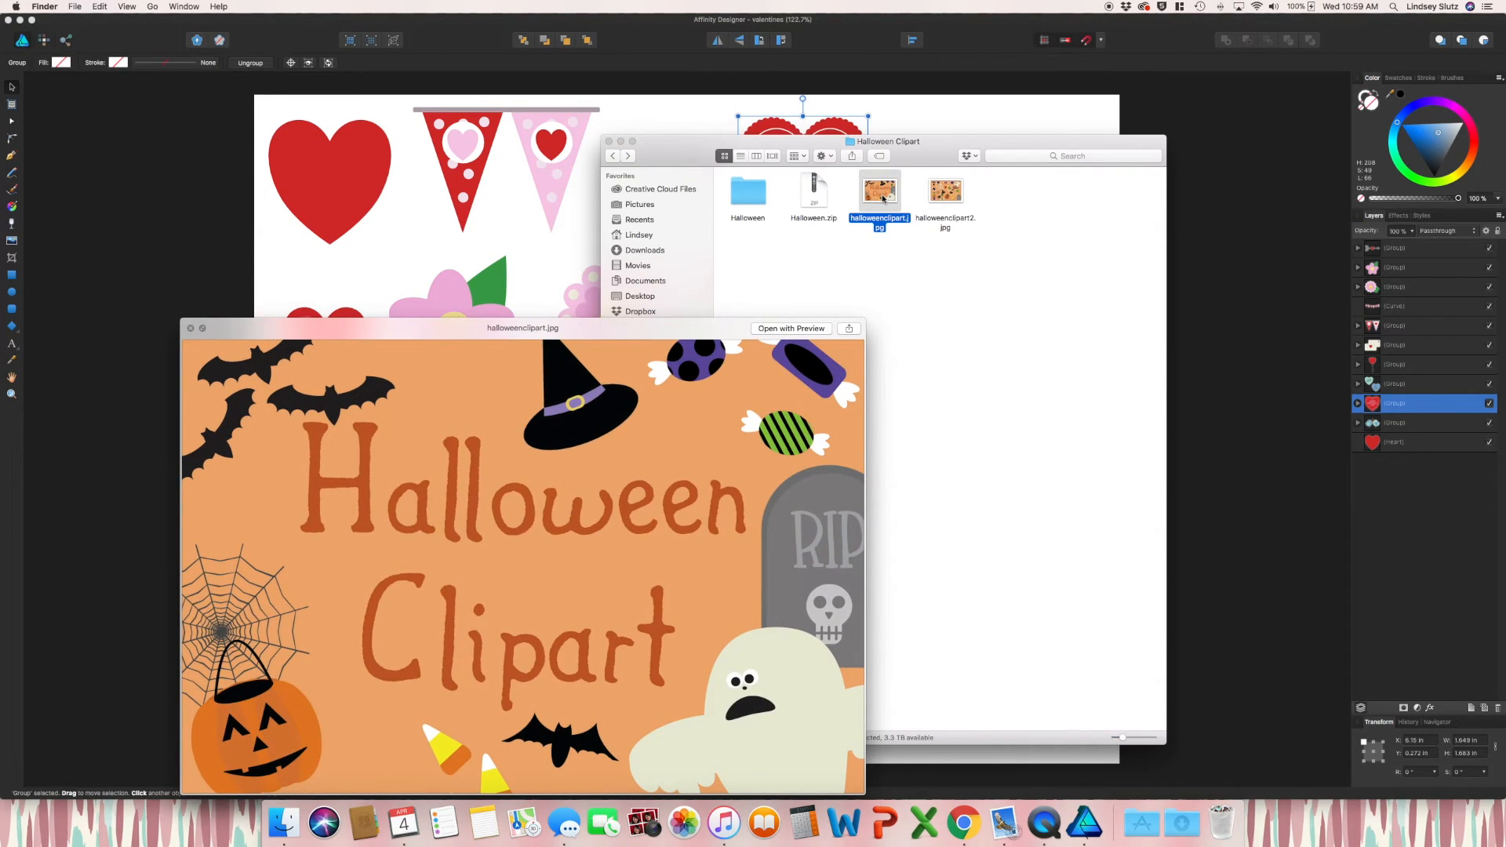
left_click(945, 189)
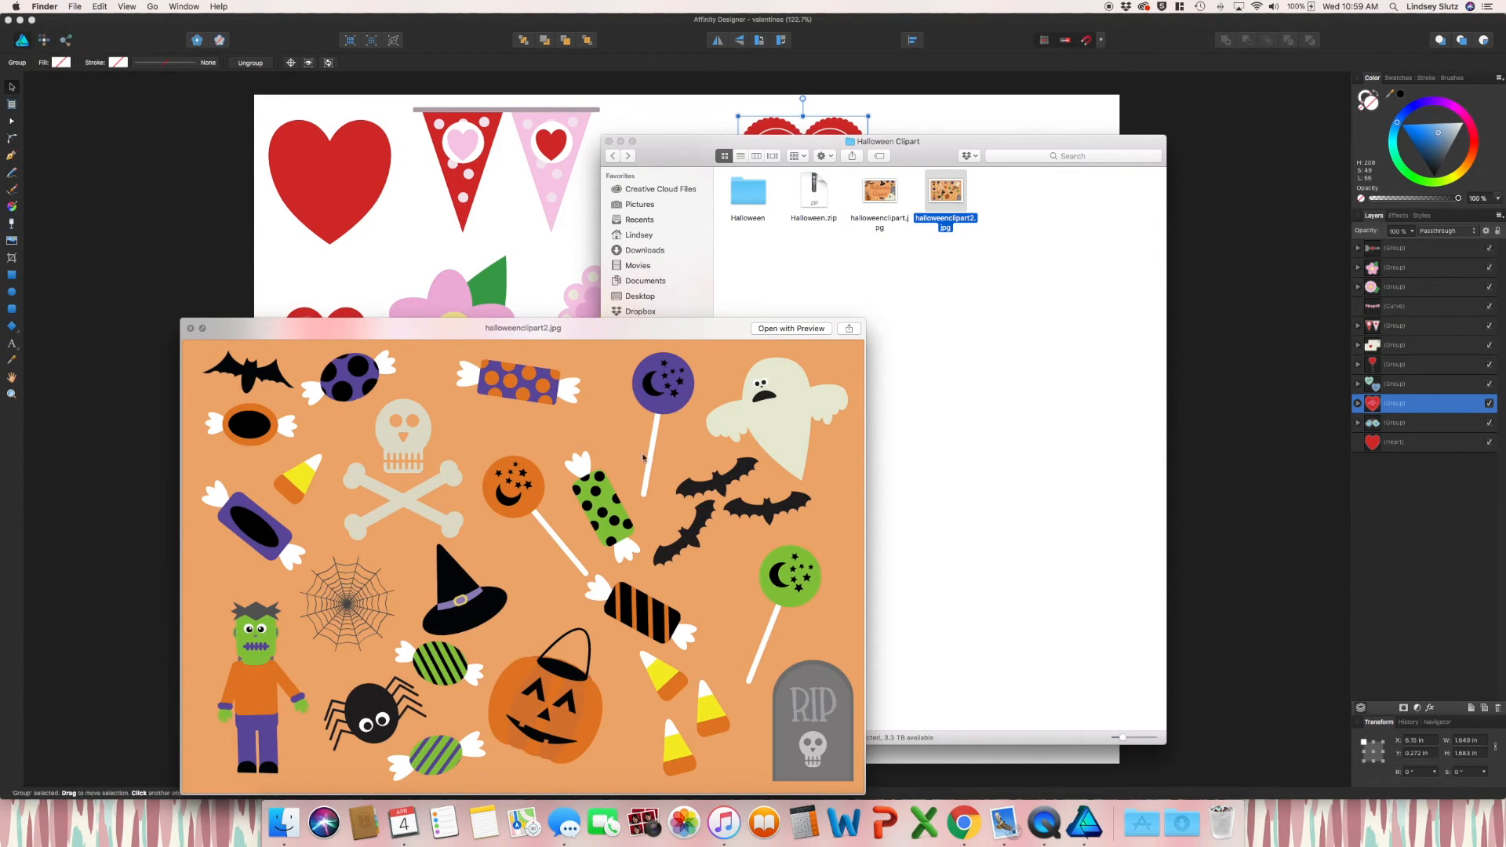
left_click(189, 328)
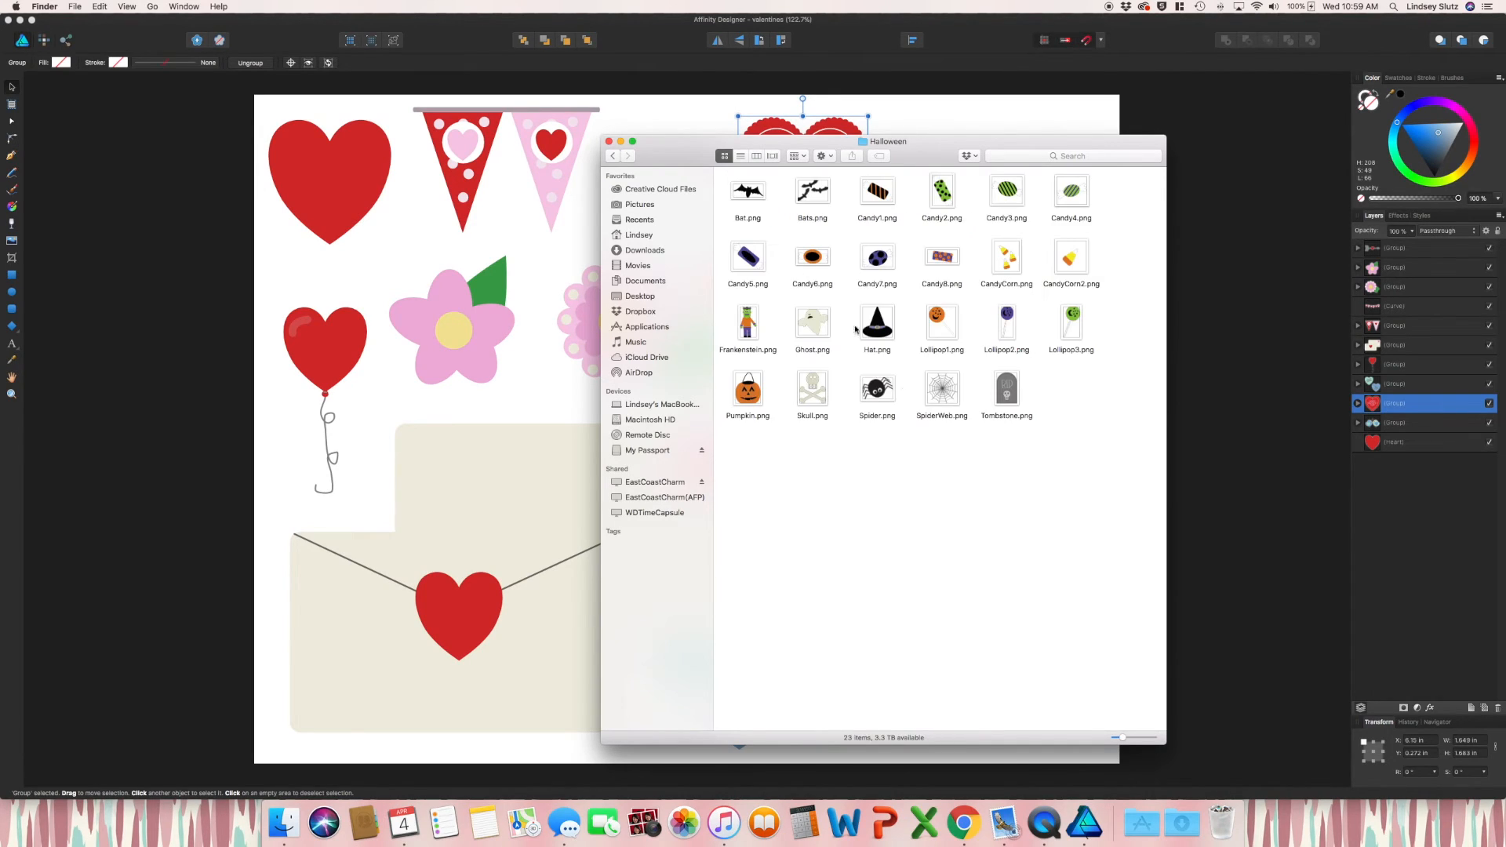
mouse_move(913, 413)
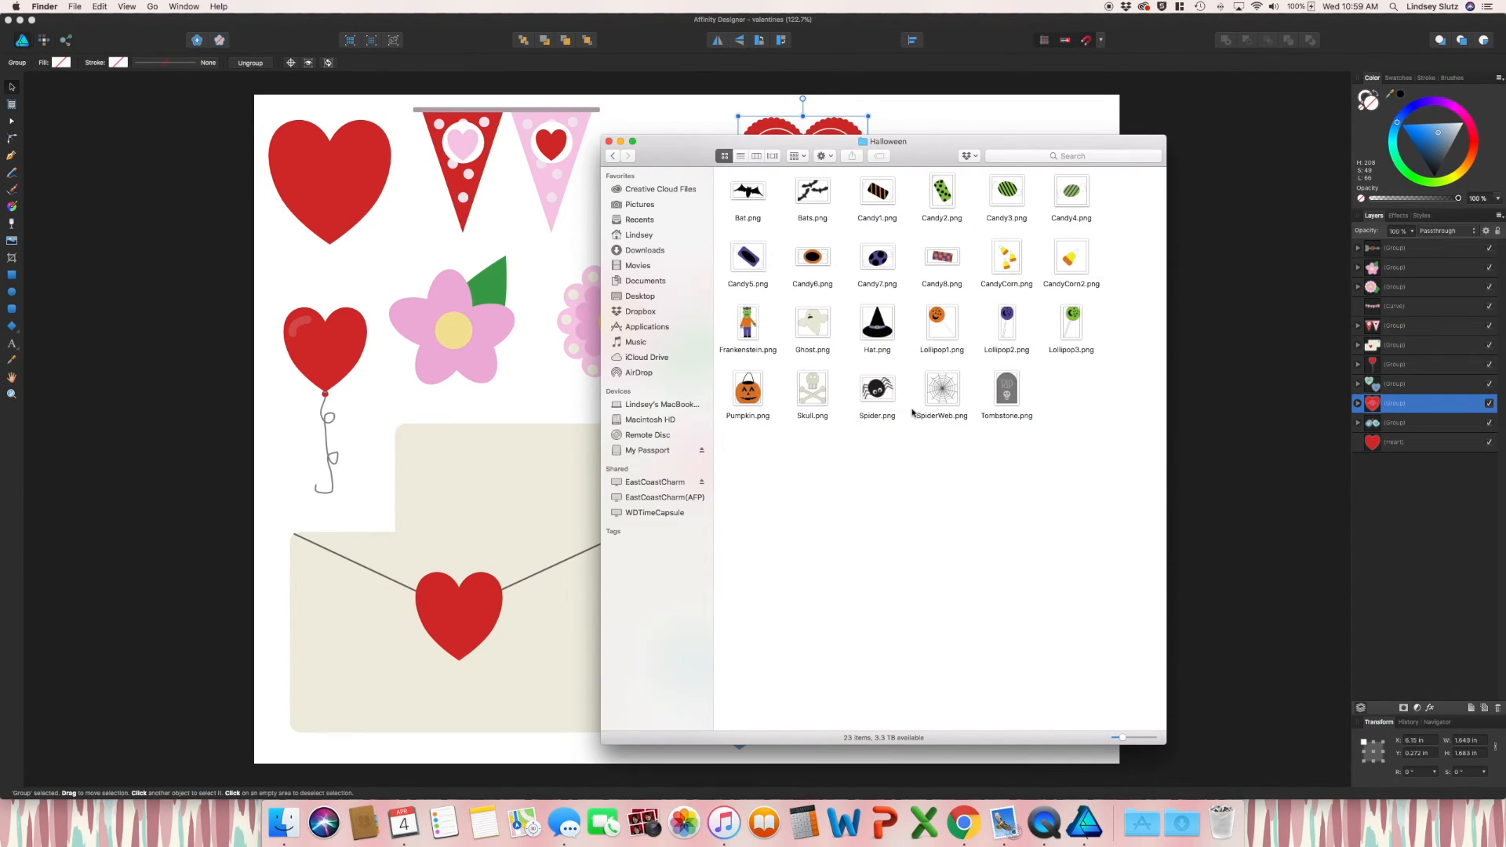
mouse_move(973, 172)
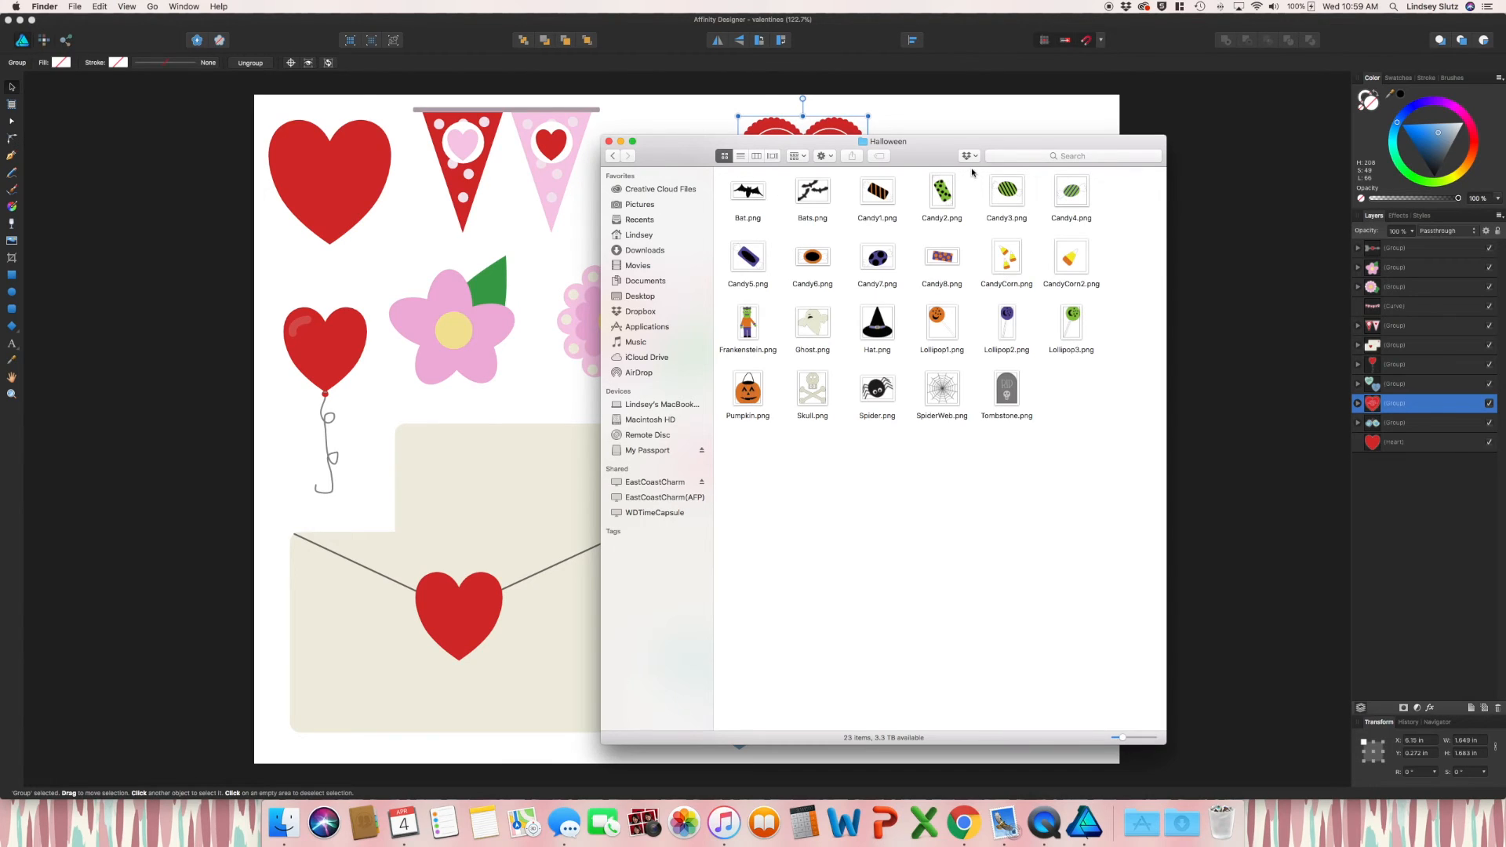
mouse_move(868, 334)
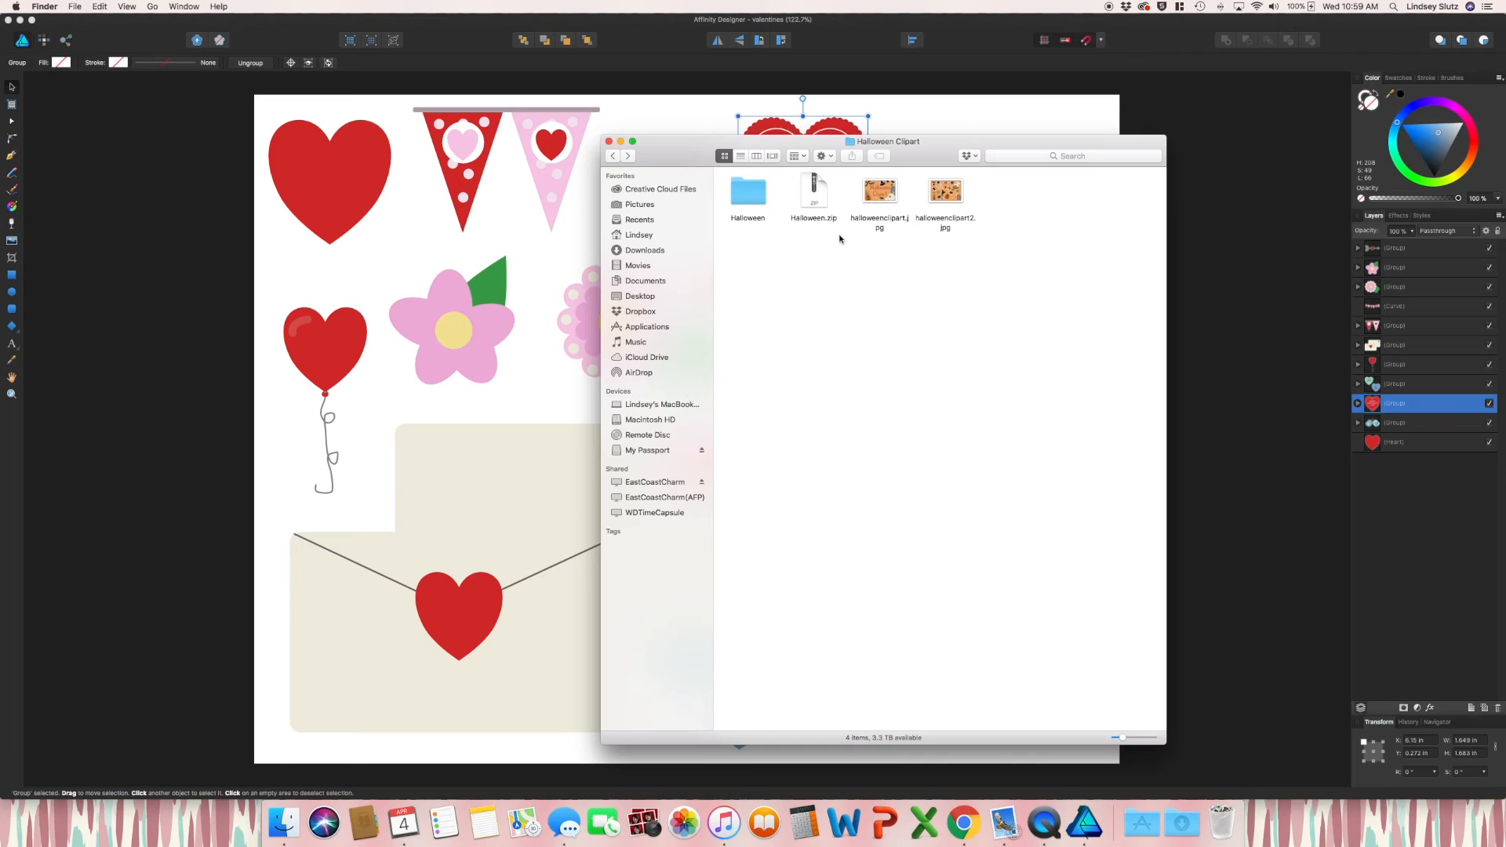
mouse_move(786, 252)
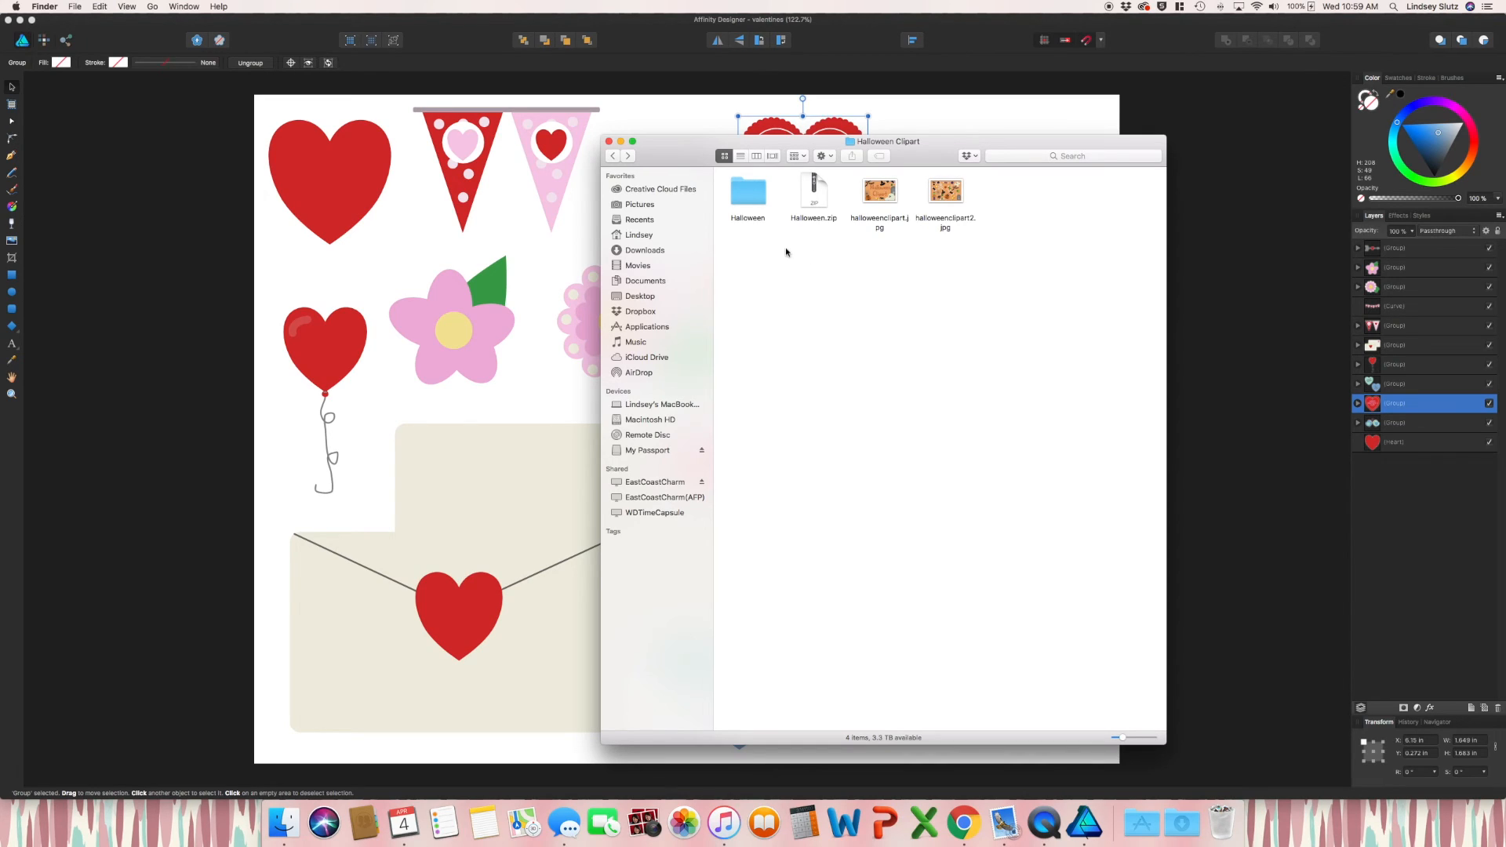
mouse_move(783, 245)
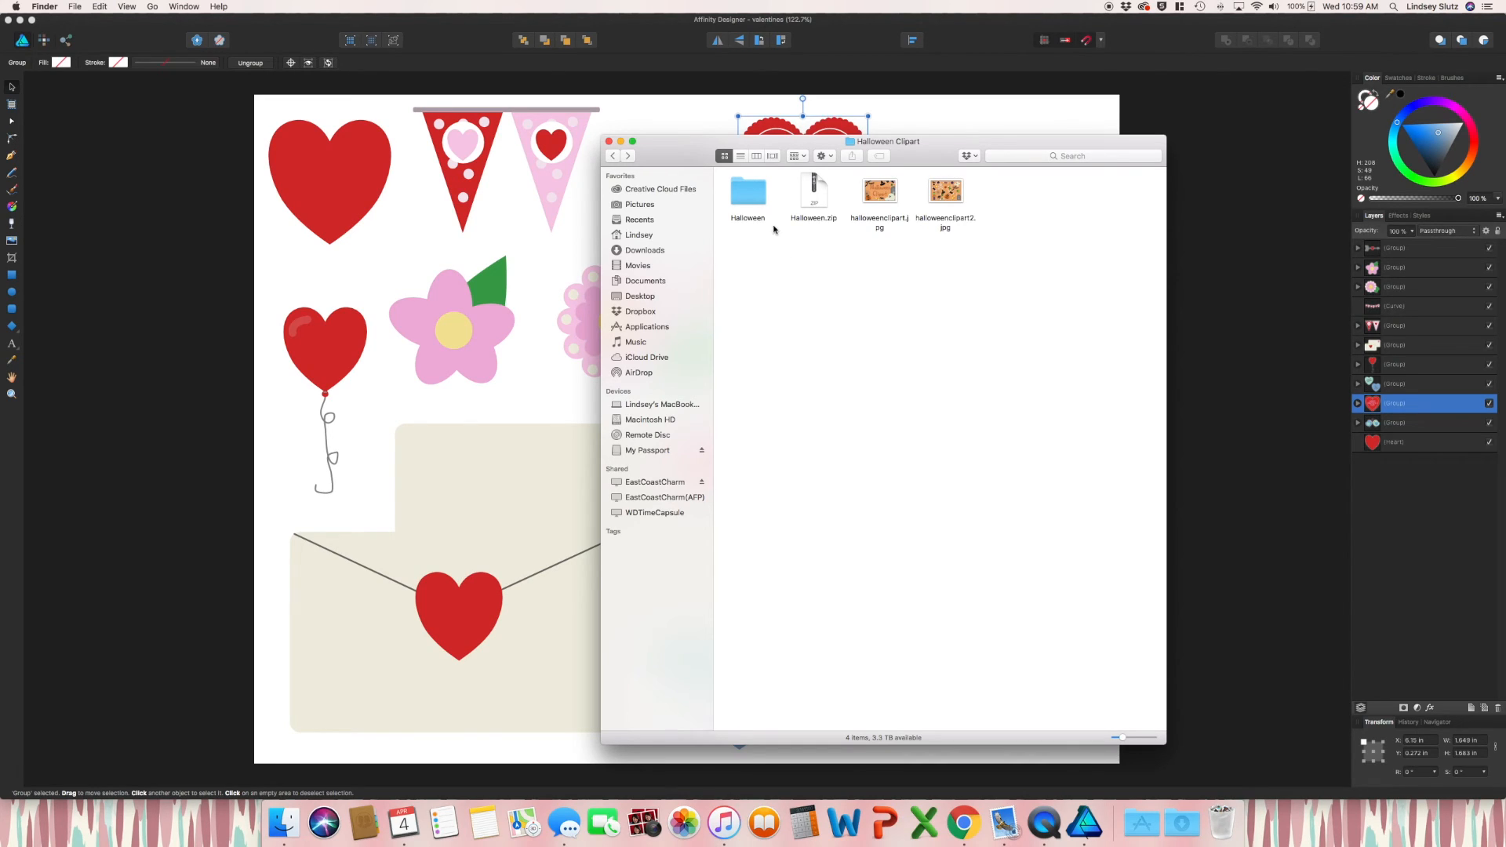
mouse_move(957, 279)
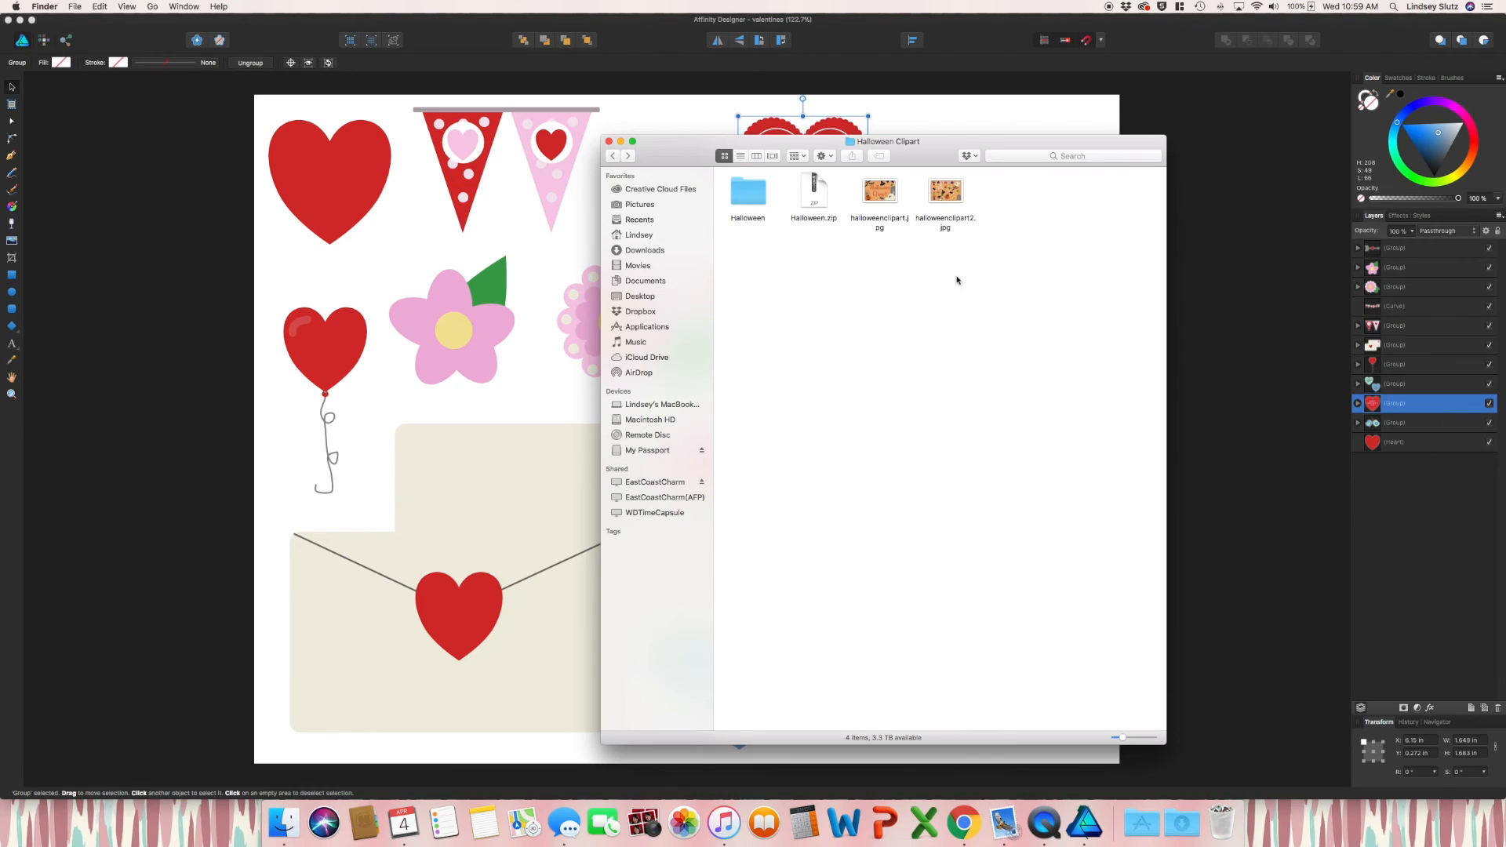
mouse_move(948, 275)
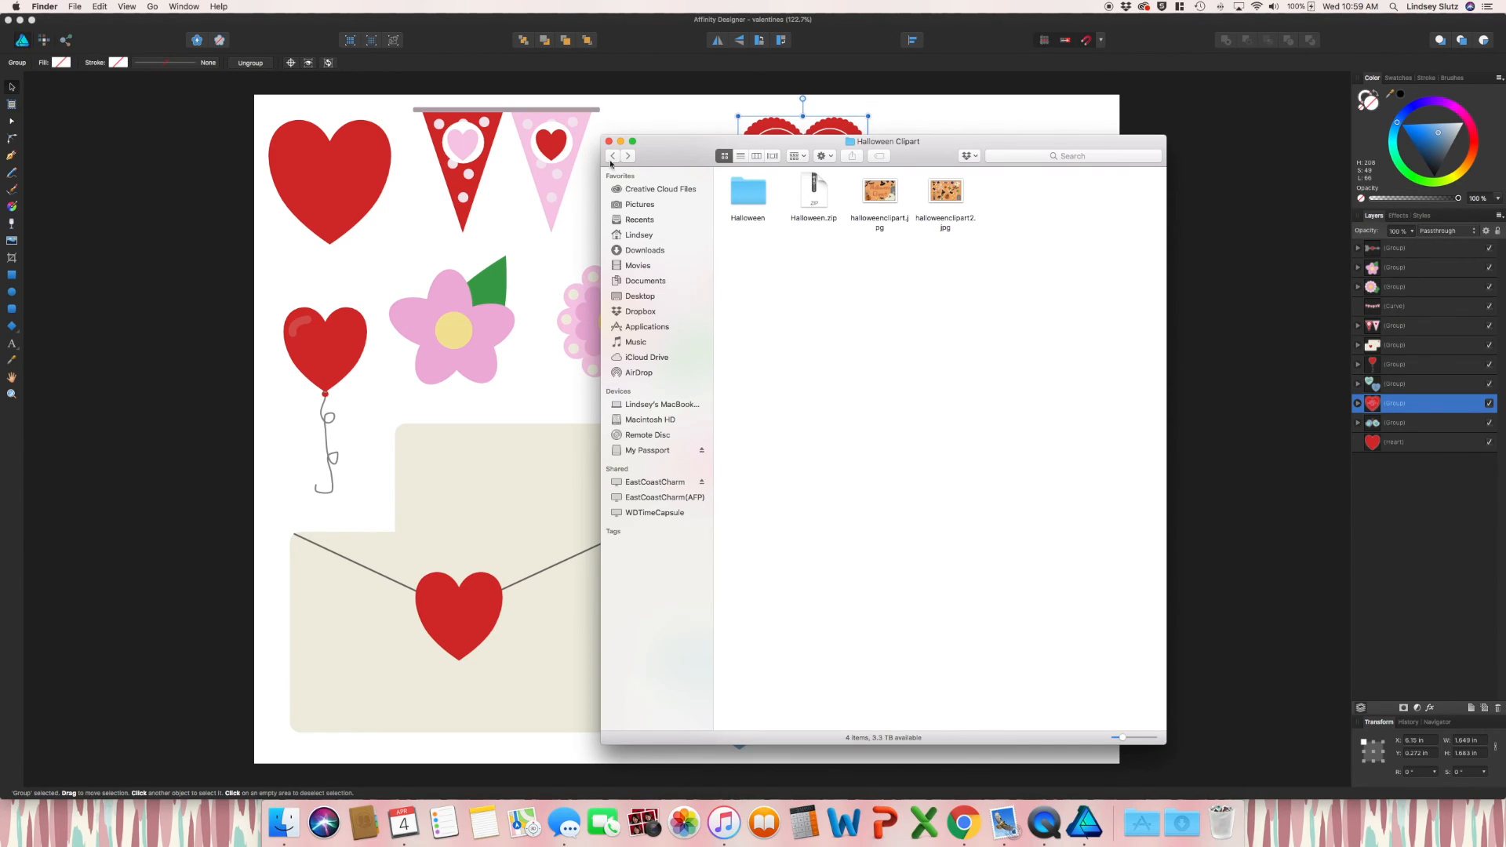
Bring the Valentine clip-art document in Affinity Designer back to the front
left_click(608, 141)
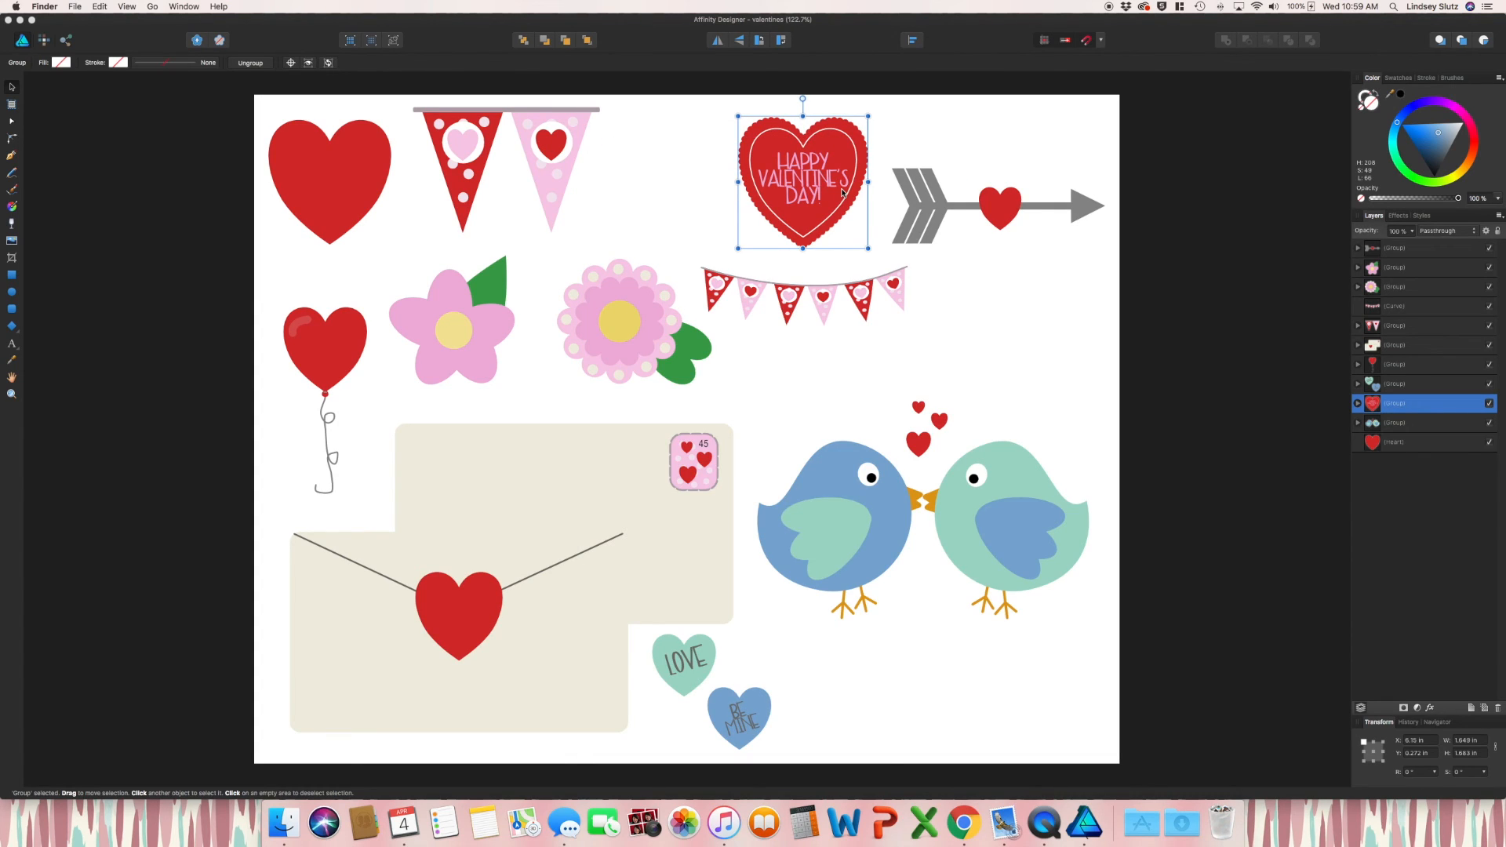